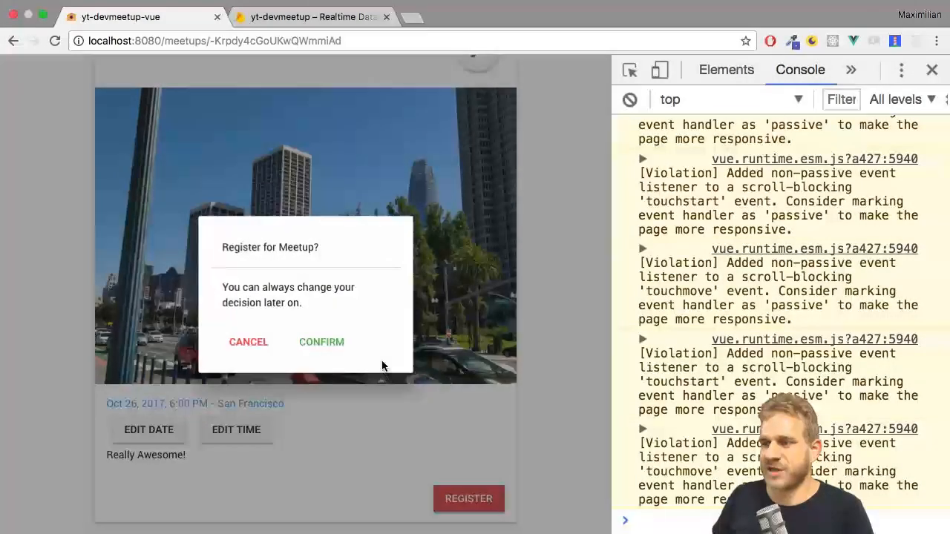
Step: Register for, then unregister from, The San Francisco Meetup and reload its page
click(320, 342)
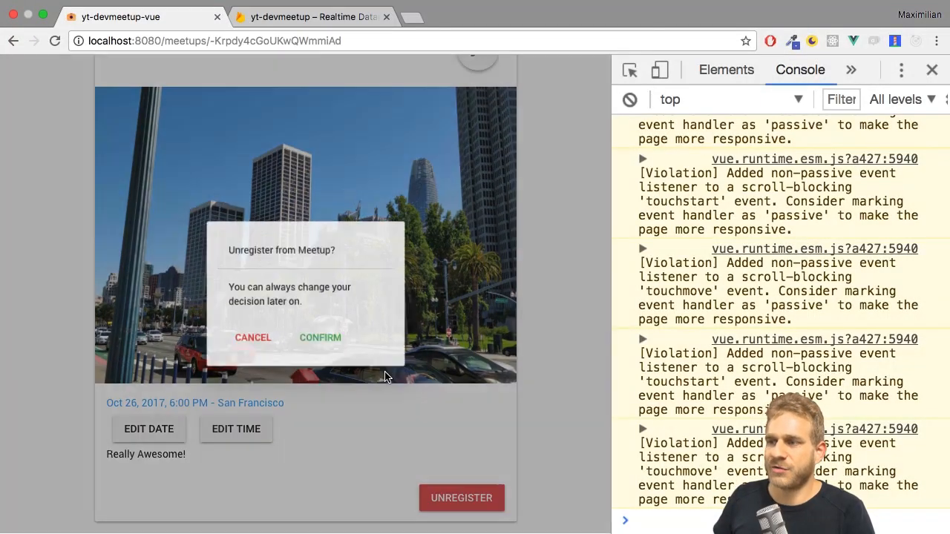
click(319, 336)
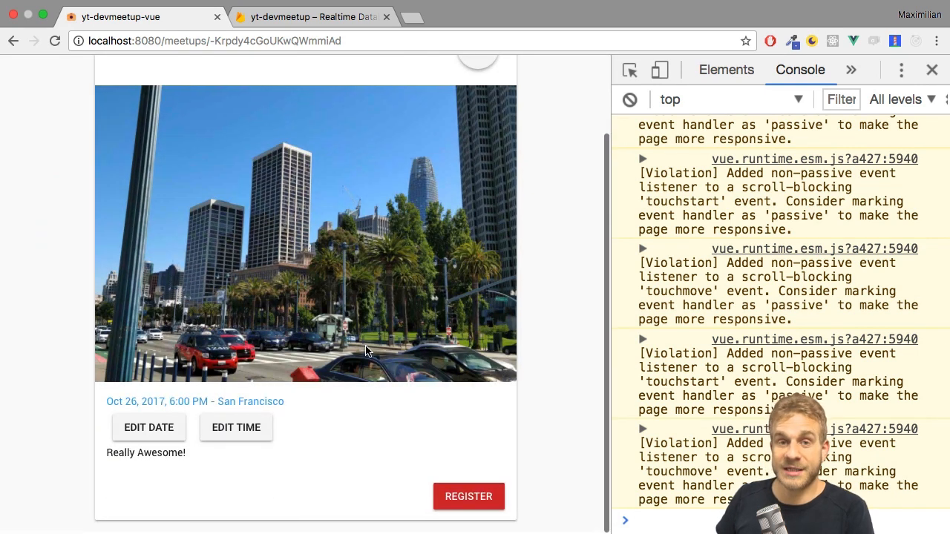
click(469, 496)
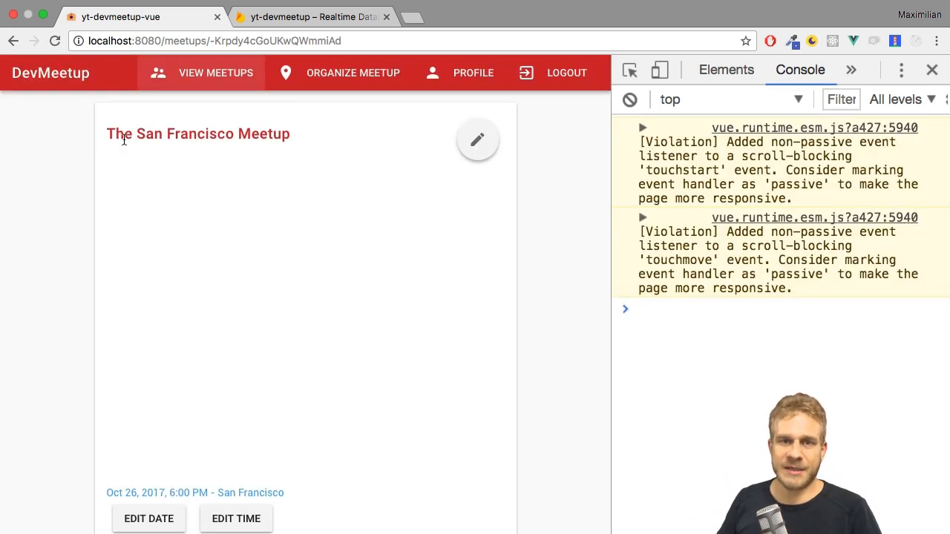
scroll(down, 3)
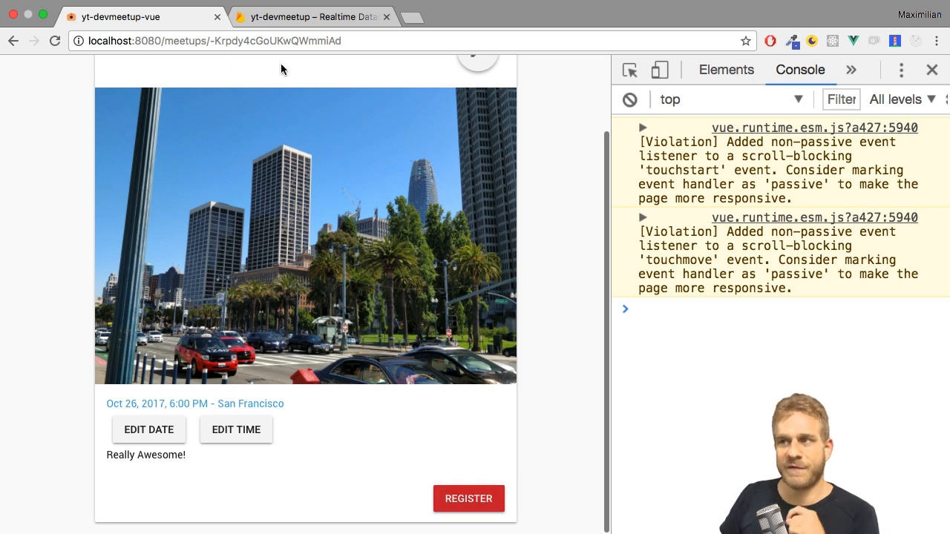
click(326, 16)
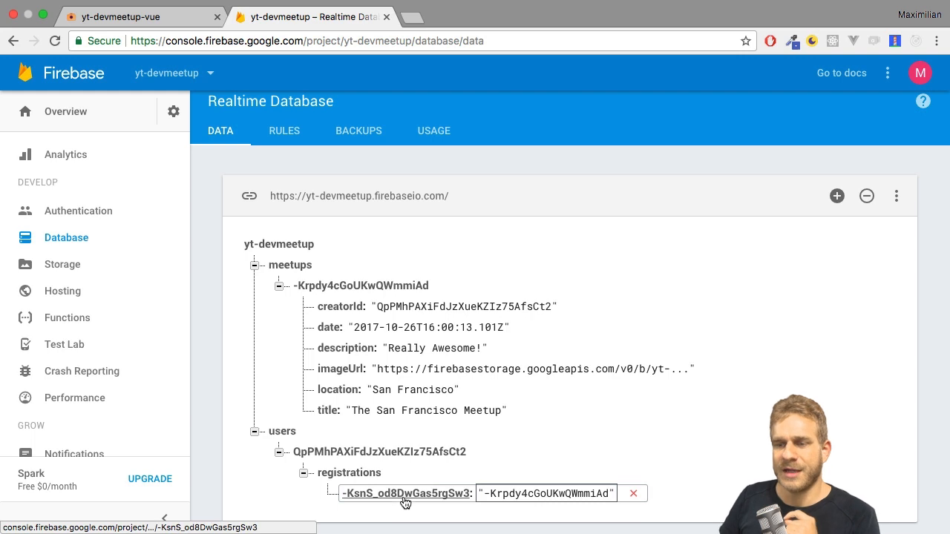
Step: Inspect the user's registrations entry holding the meetup id in the Realtime Database
click(533, 368)
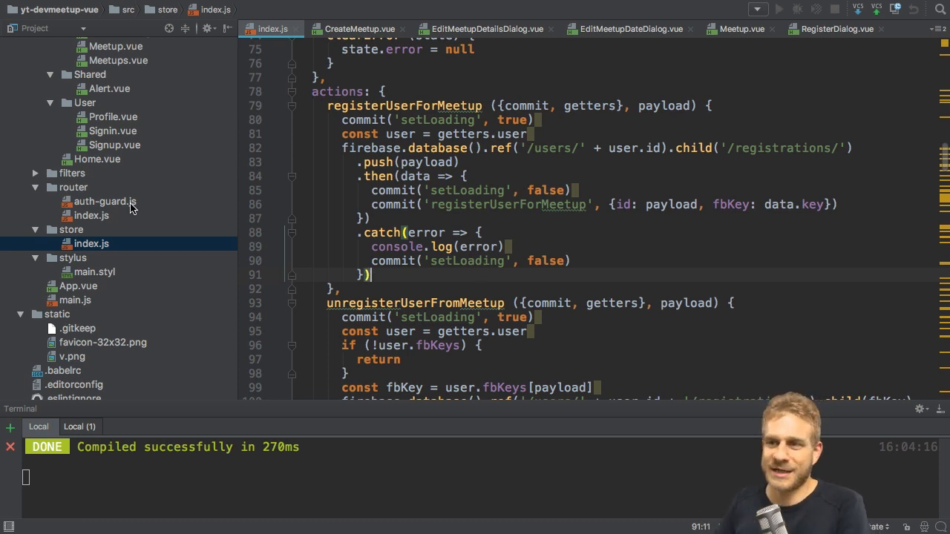
mouse_move(467, 306)
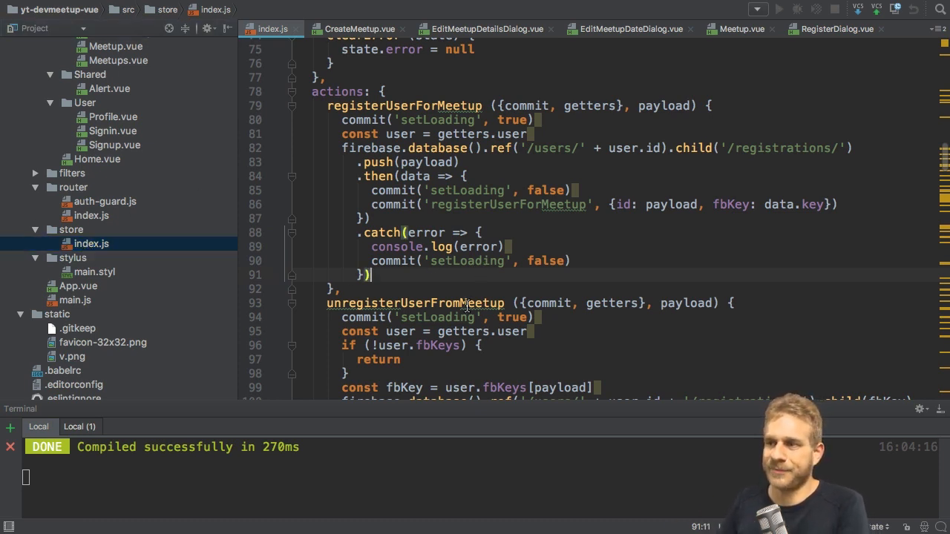
scroll(down, 3)
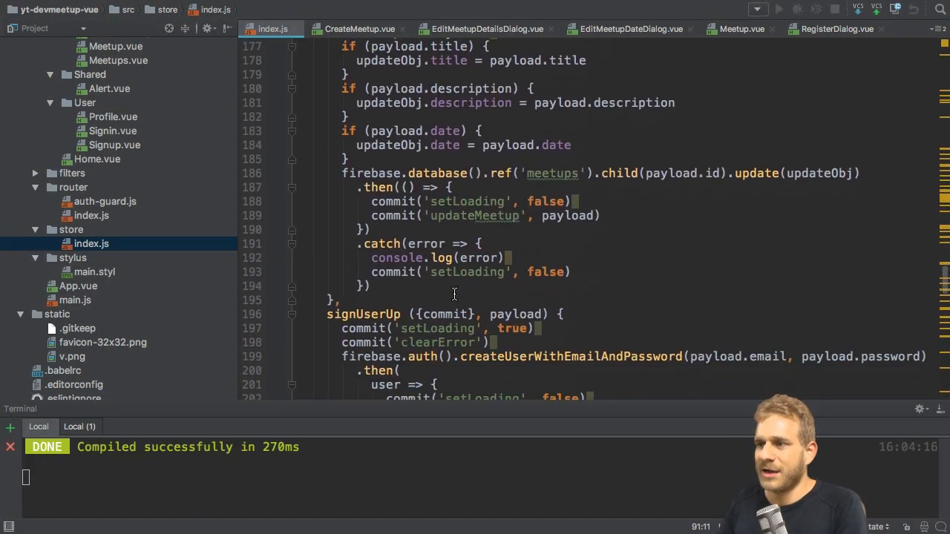
scroll(down, 3)
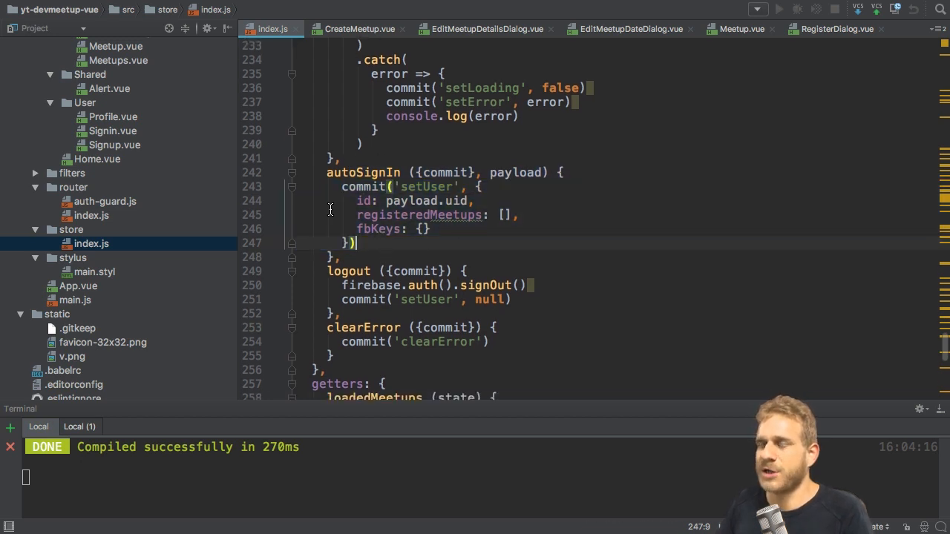
mouse_move(355, 215)
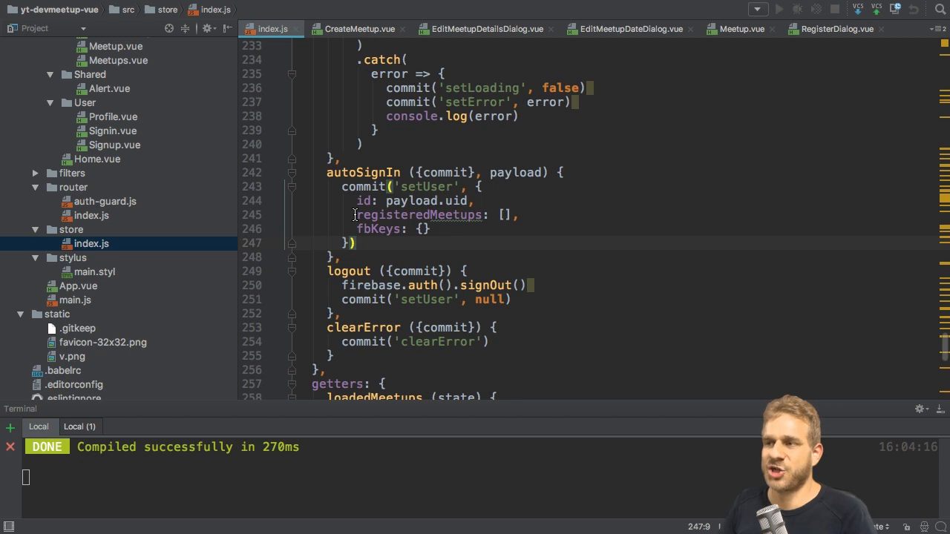
drag(326, 172, 356, 243)
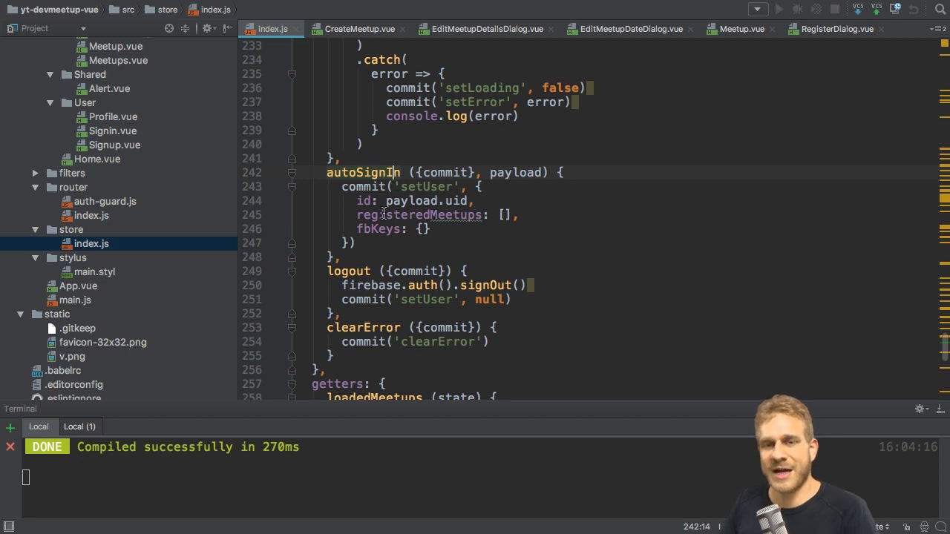
mouse_move(369, 236)
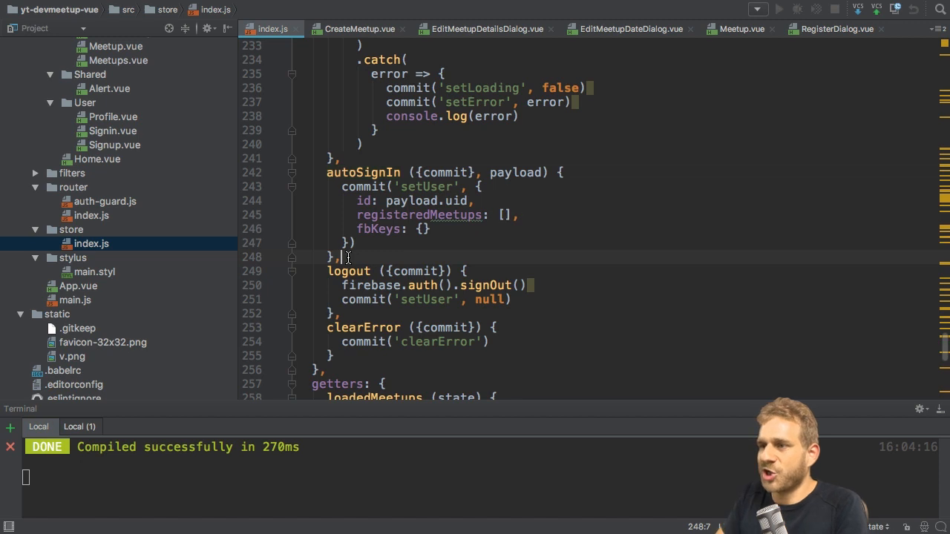
Step: Define the fetchUserData({commit, getter}) action, committing setLoading true
text(fe)
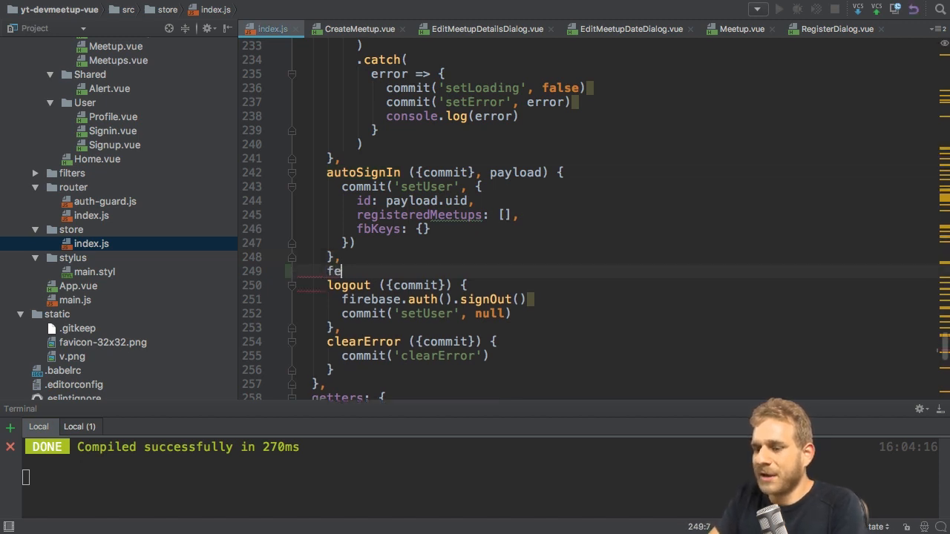
text(tchUserDa)
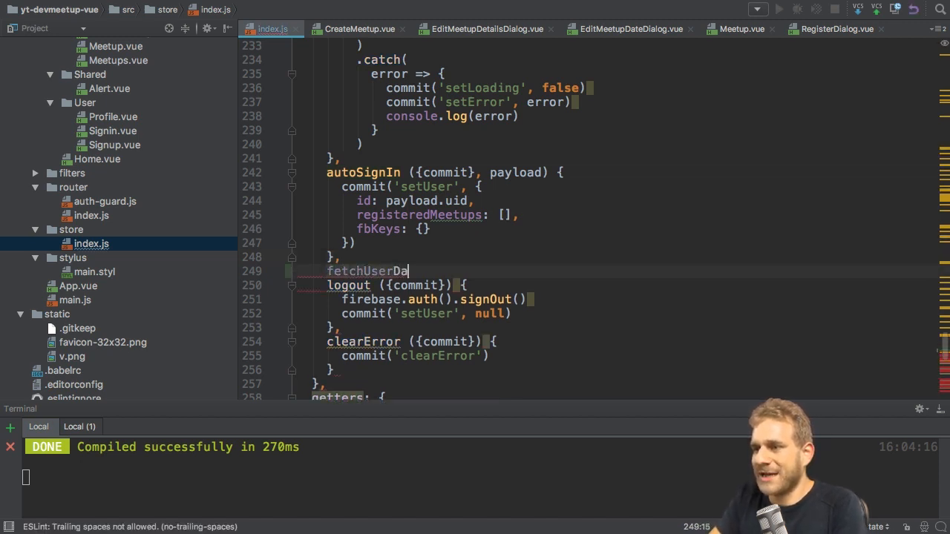
text(ta ()
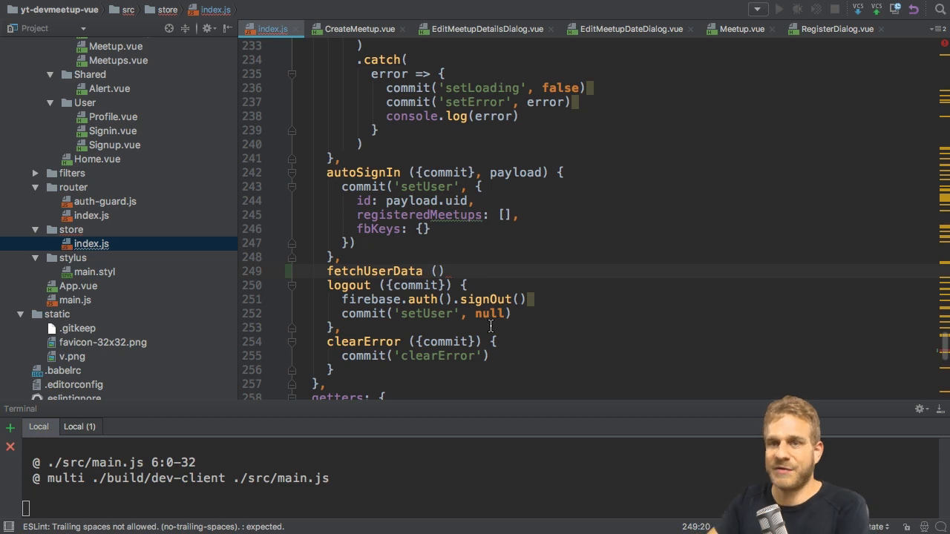
text({)
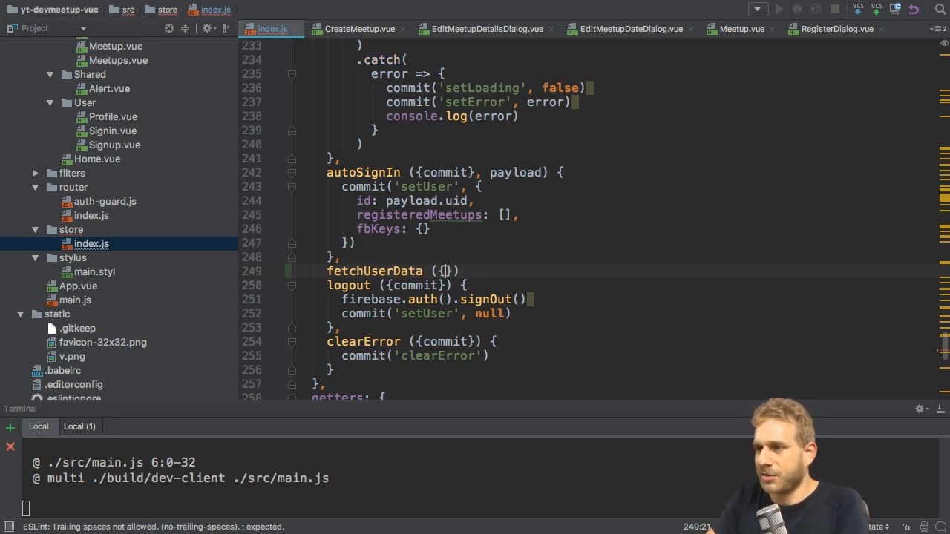
text(commit)
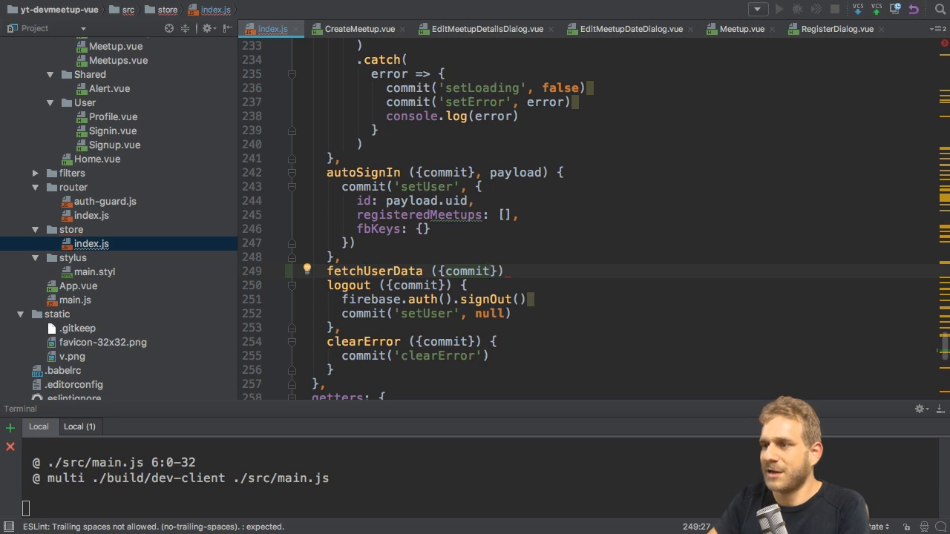
text(, getter)
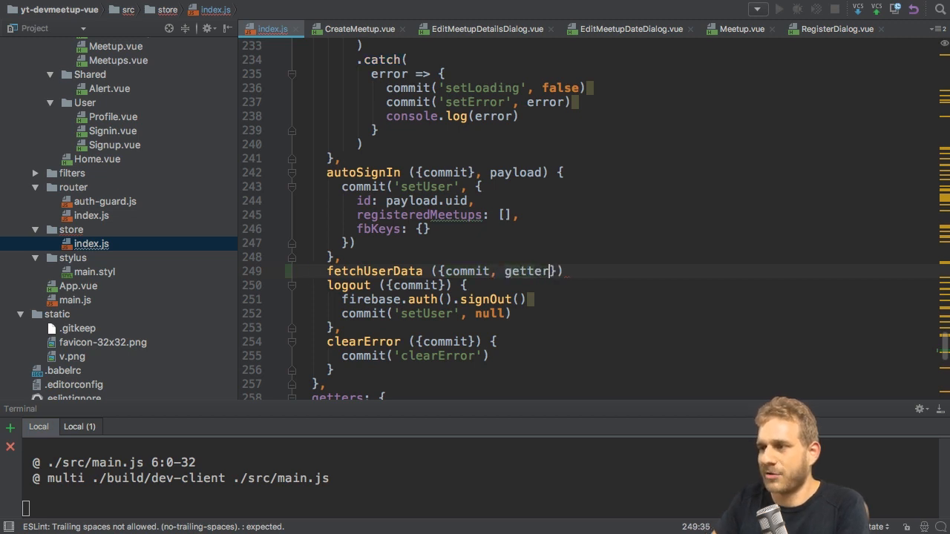
text({)
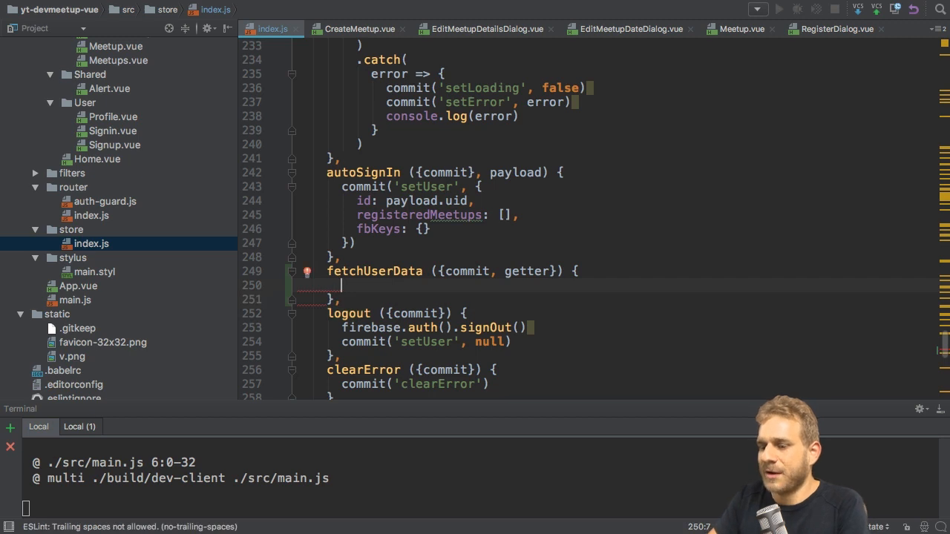
text(commit(''))
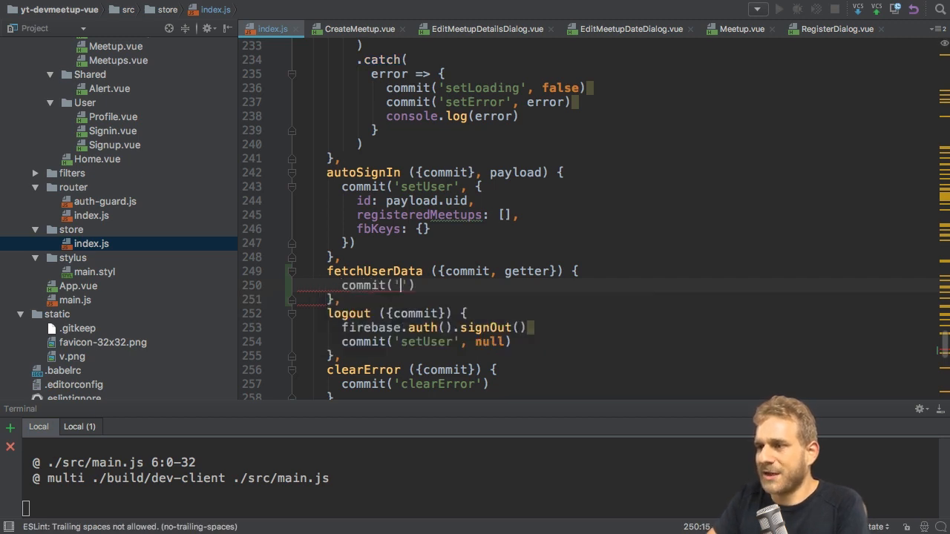
text(setLoading', true)
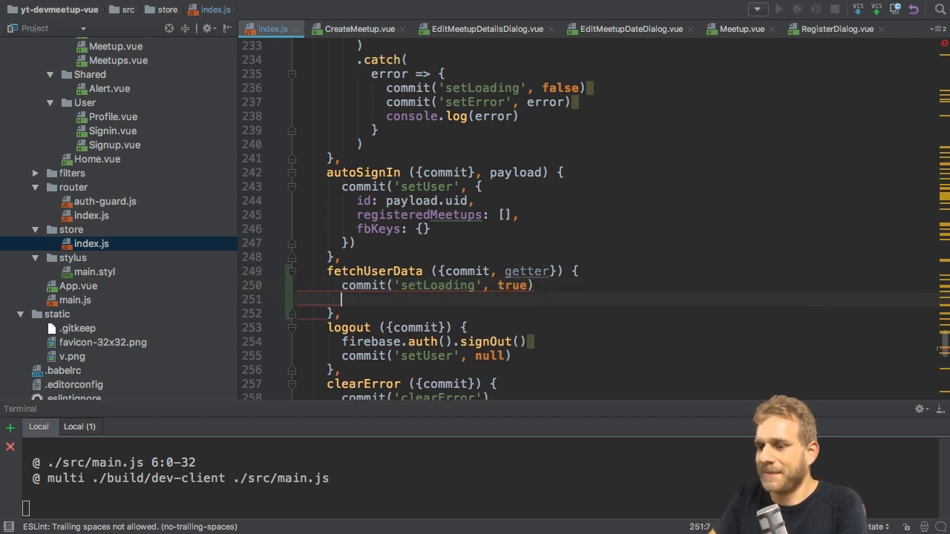
Step: Read '/users/' + getters.user.id + '/registrations/' once('value') and start a then callback
text(fire)
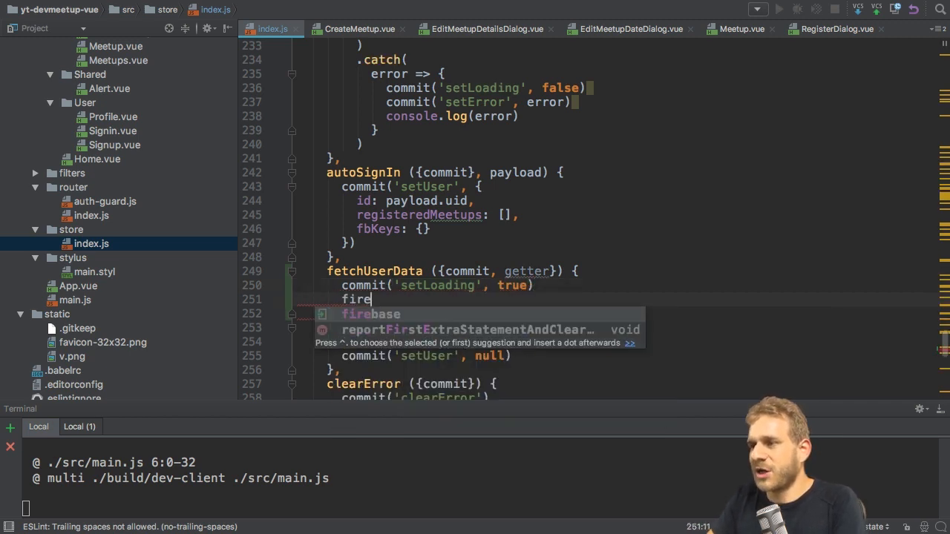
text(base.database)
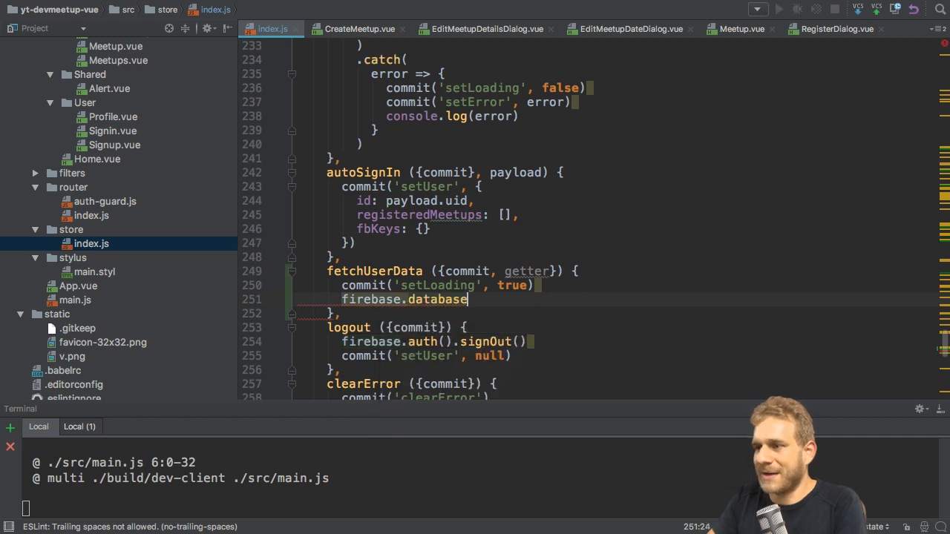
text(().ref('')
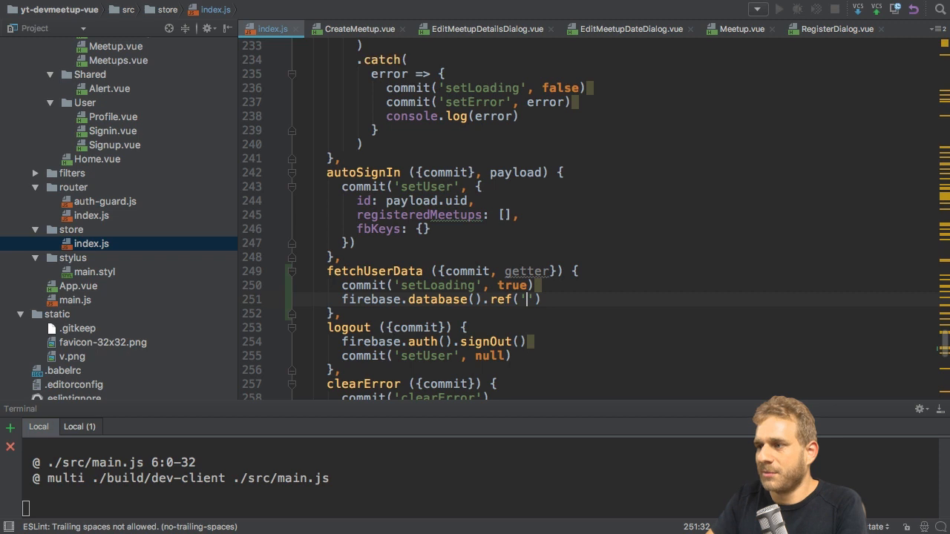
text(/users/)
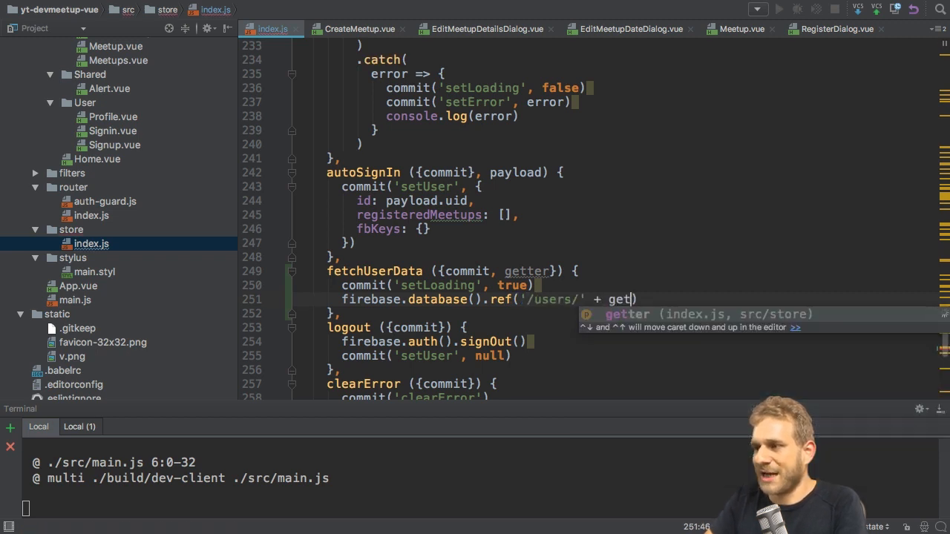
text(ters.user.)
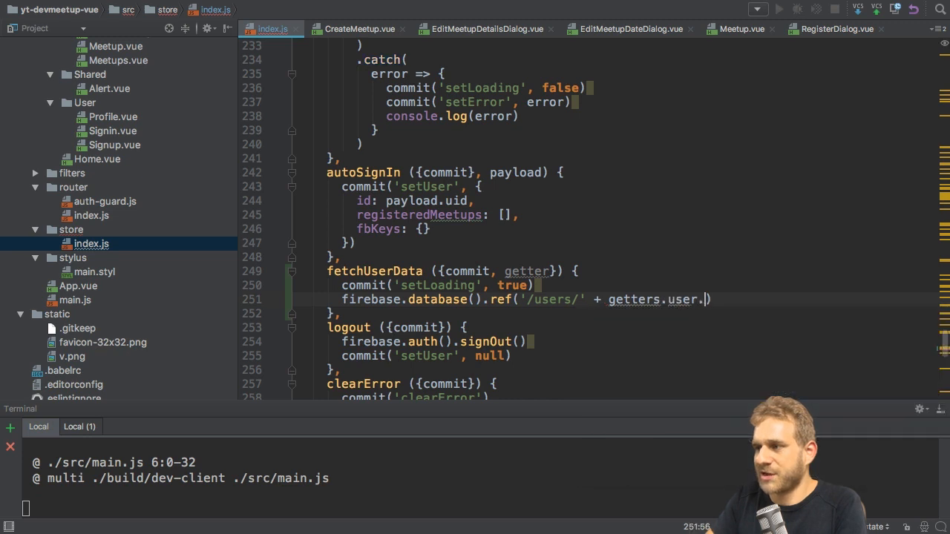
text(id)
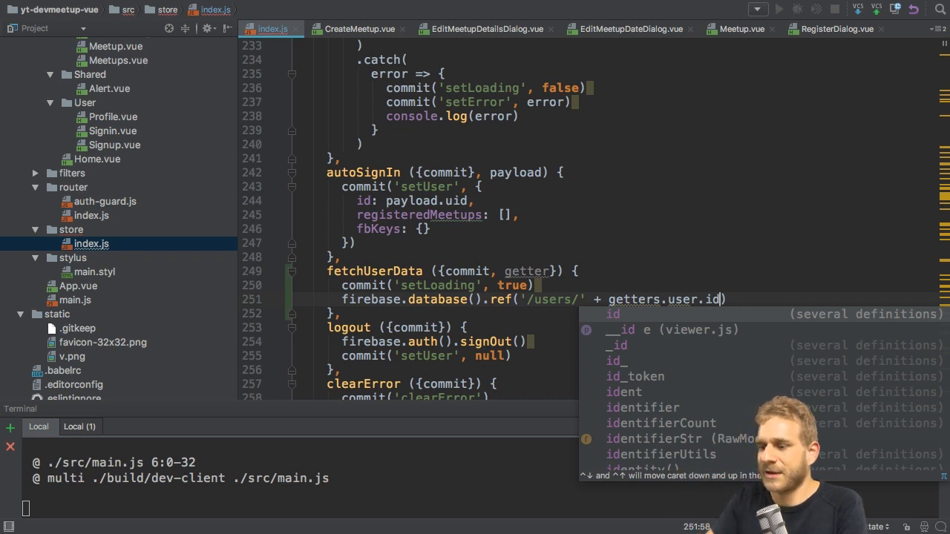
text(+ '/registrations/')
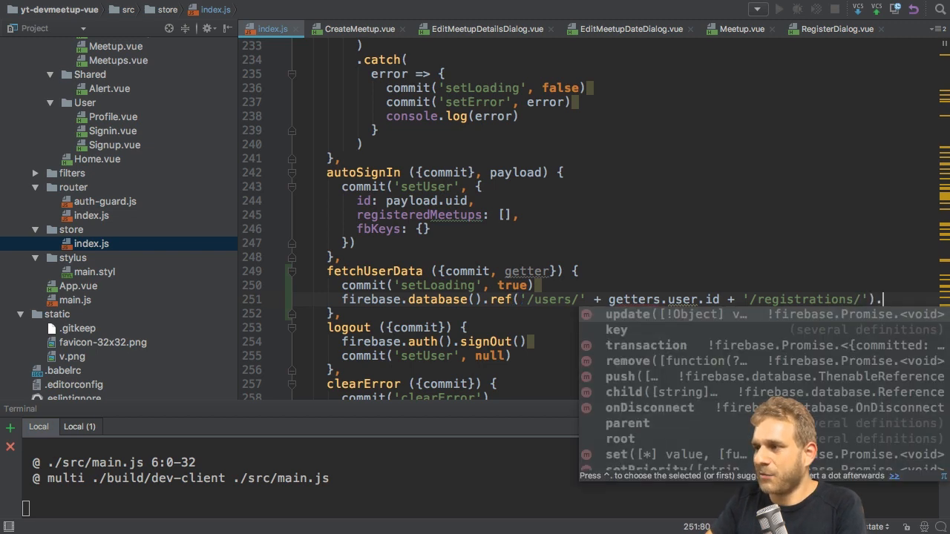
text(.once('value'))
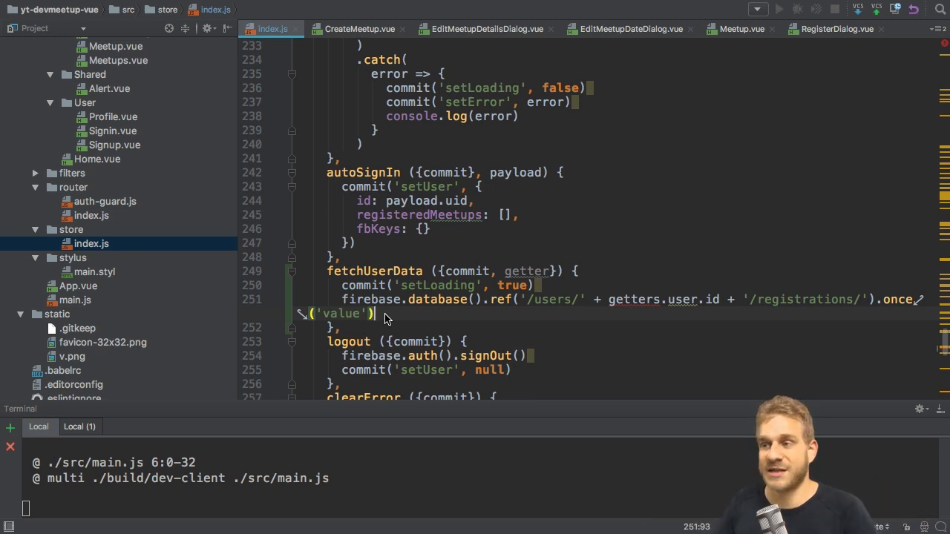
text(.then(data => {)
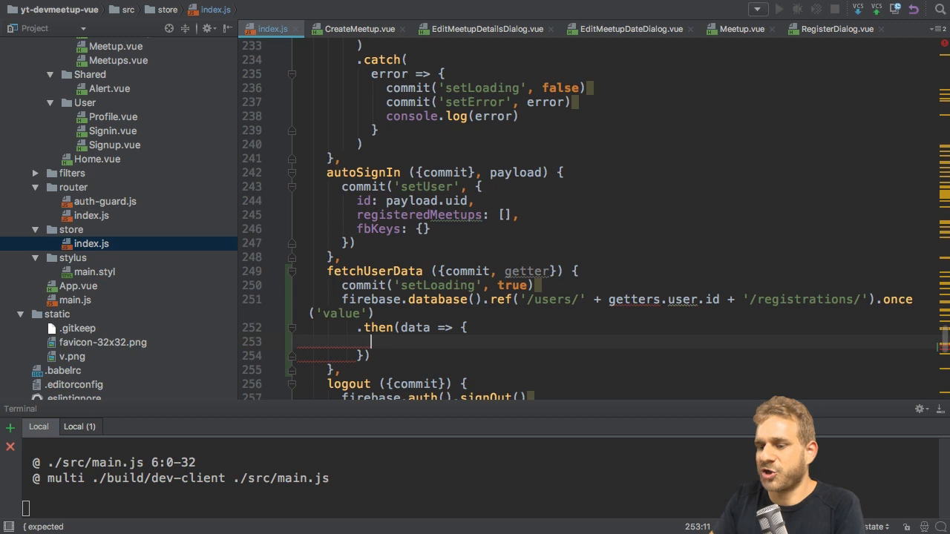
Step: Store data.val() as values, add a registeredMeetups array, and log values
text(const values = data)
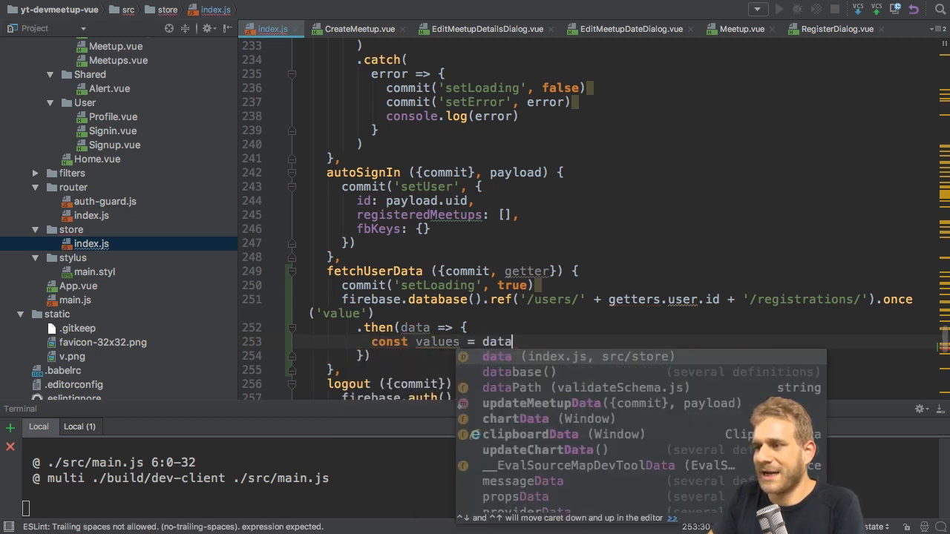
text(.val())
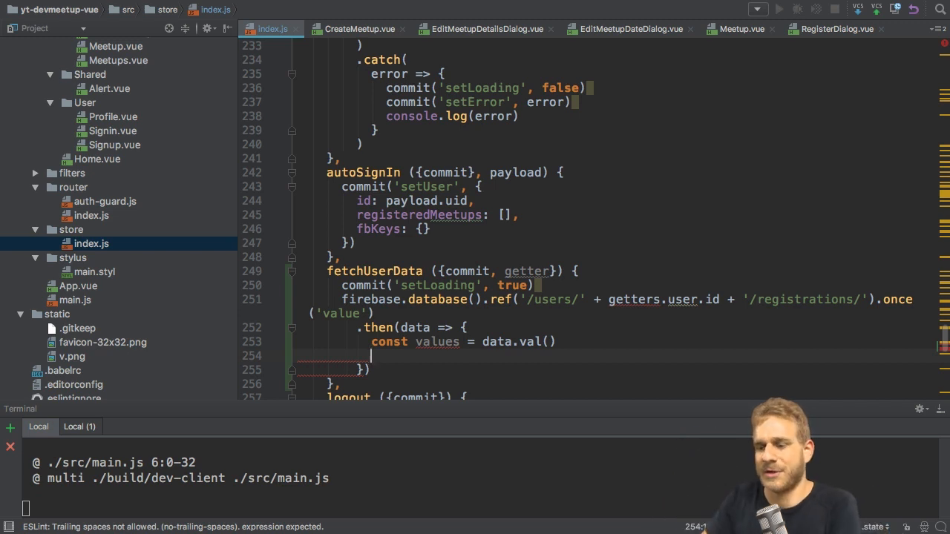
text(l)
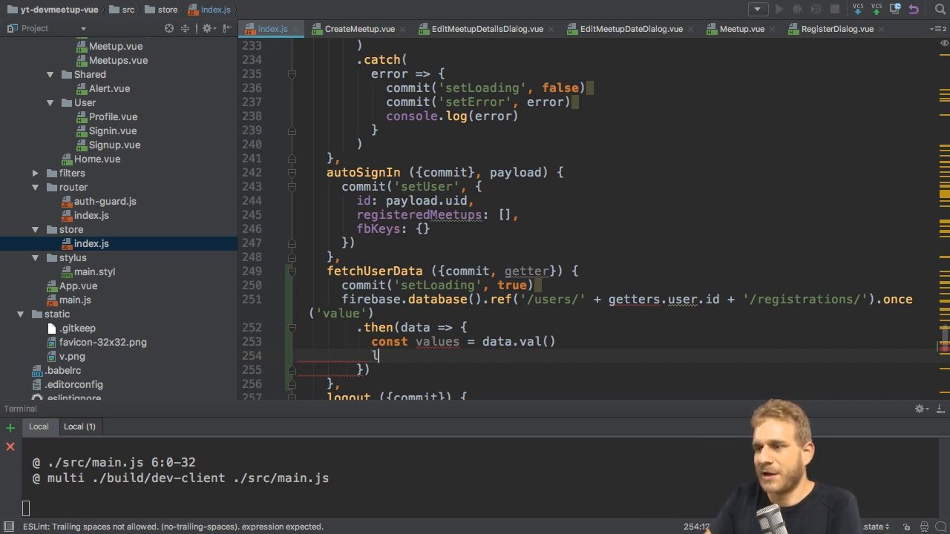
text(et registered)
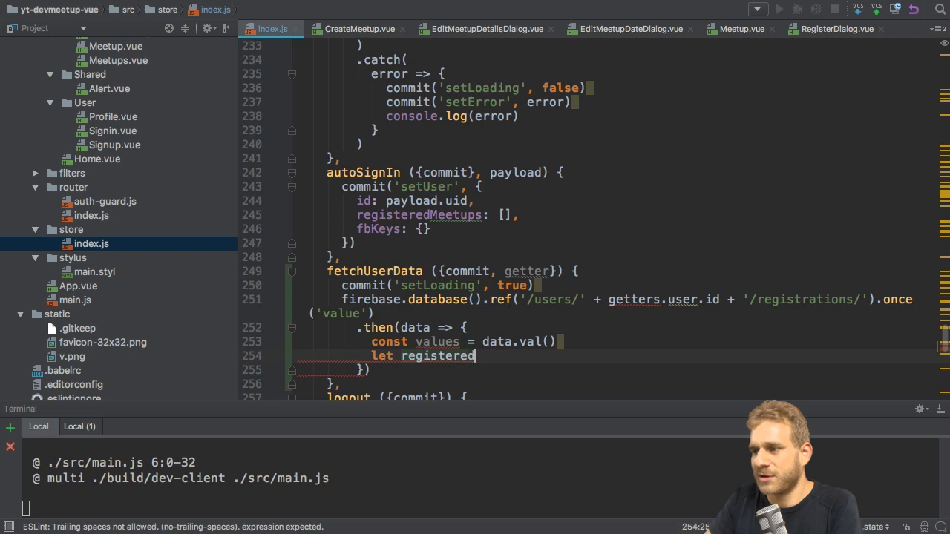
text(Meetups = [])
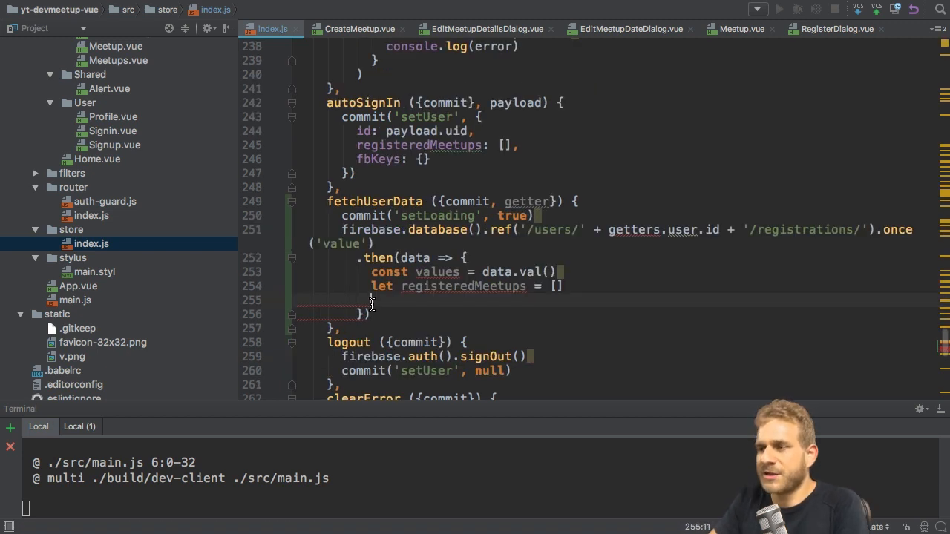
text(console.log(v))
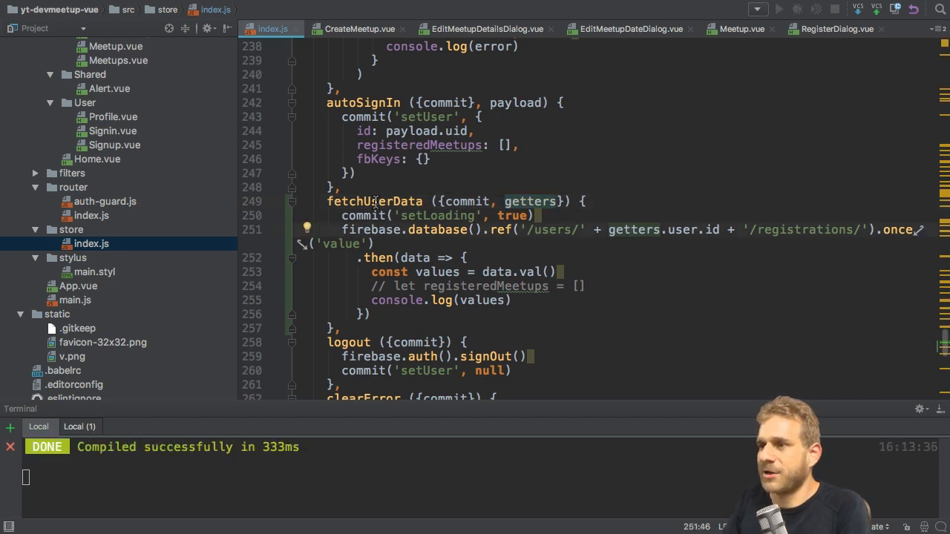
double_click(374, 201)
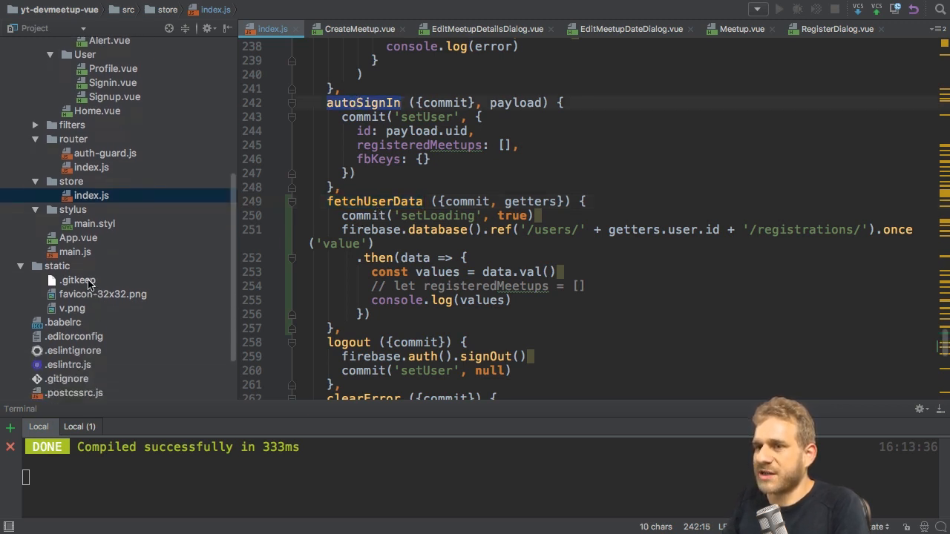
Step: In main.js, dispatch fetchUserData with the user right after autoSignIn
click(74, 251)
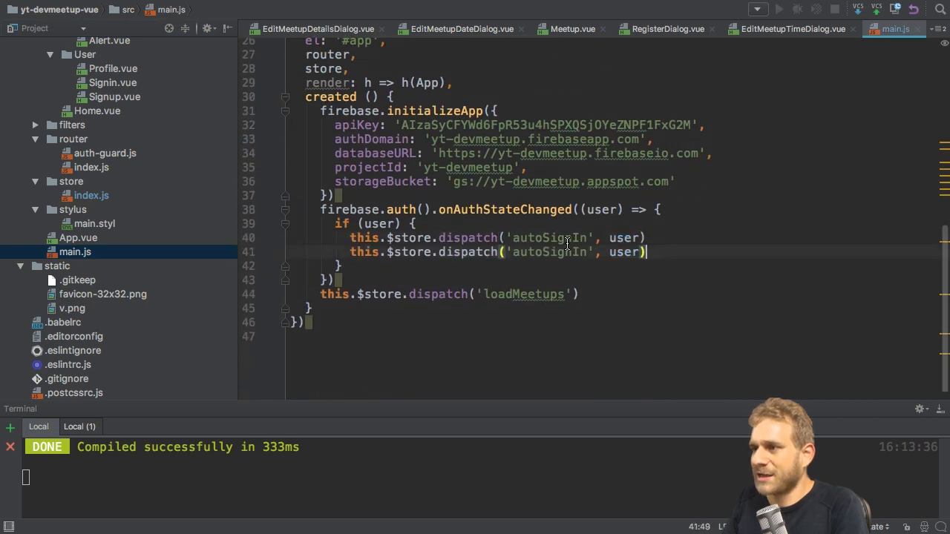
text(fetch)
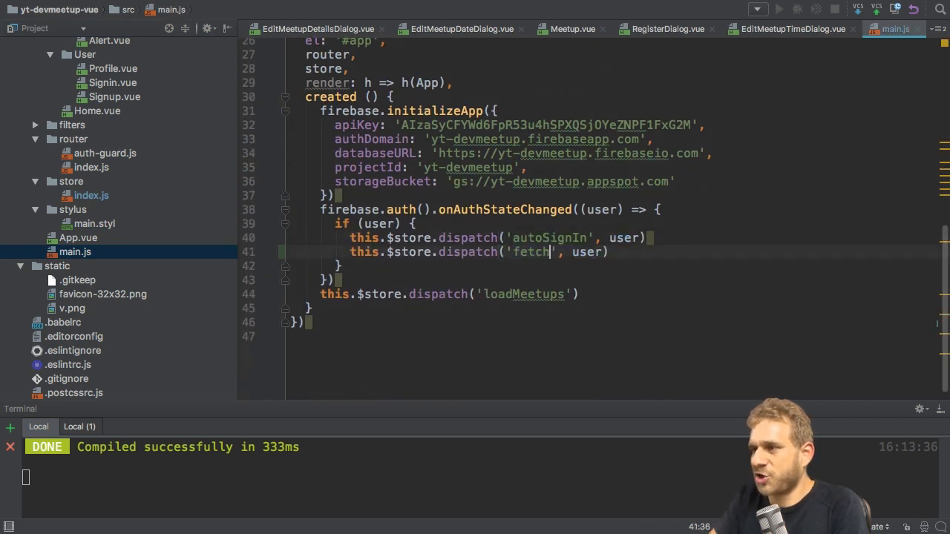
text(UserData)
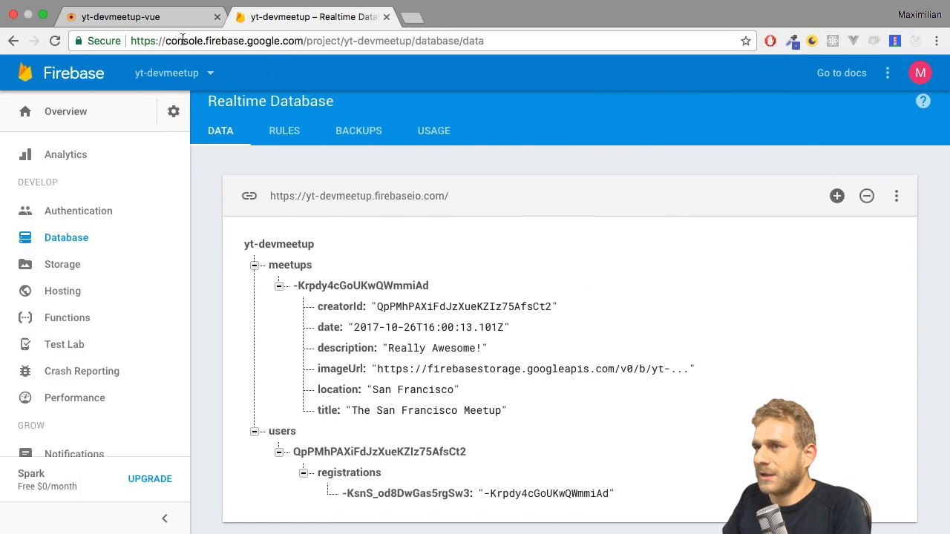
Step: Reload the app's meetup page and inspect the logged registration key and meetup id
click(137, 16)
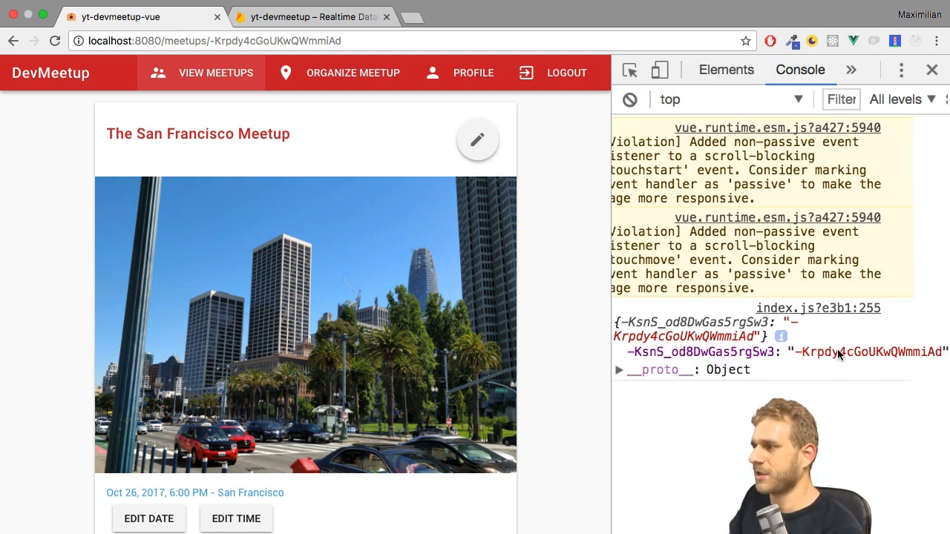
double_click(854, 354)
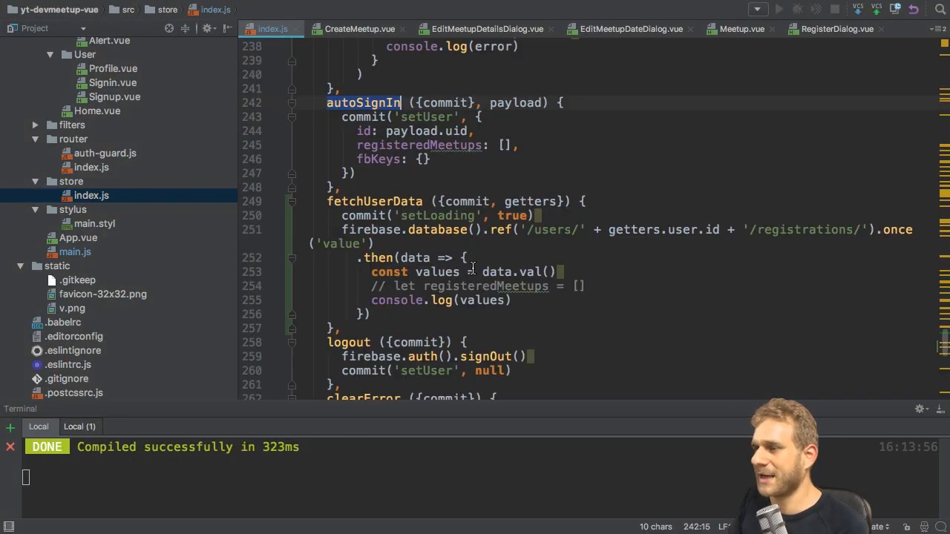
Step: Replace the log statement with a for (let key in values) loop
double_click(535, 271)
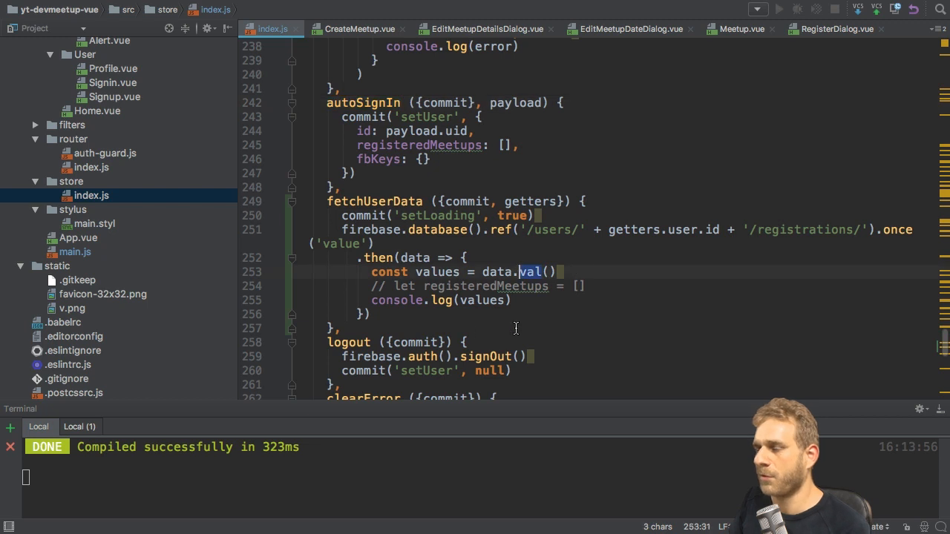
double_click(437, 272)
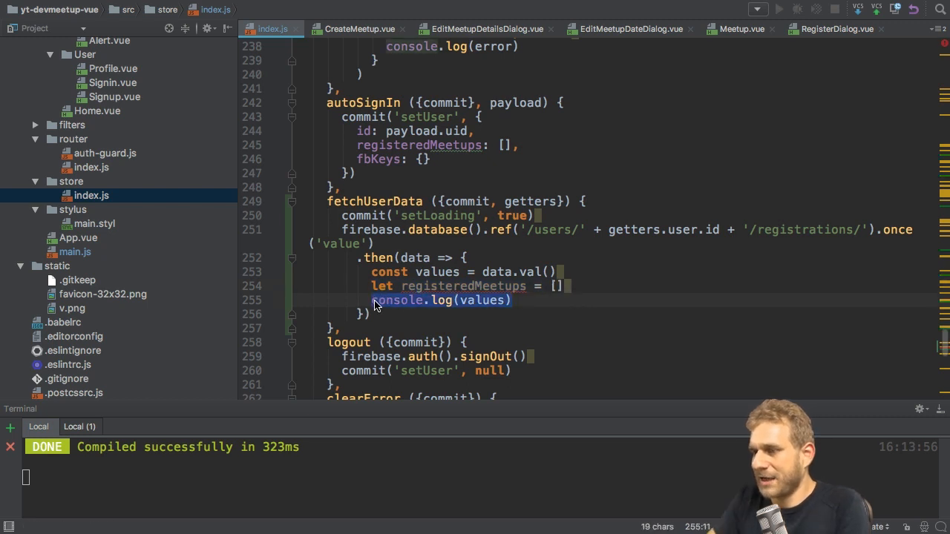
text(for (va)
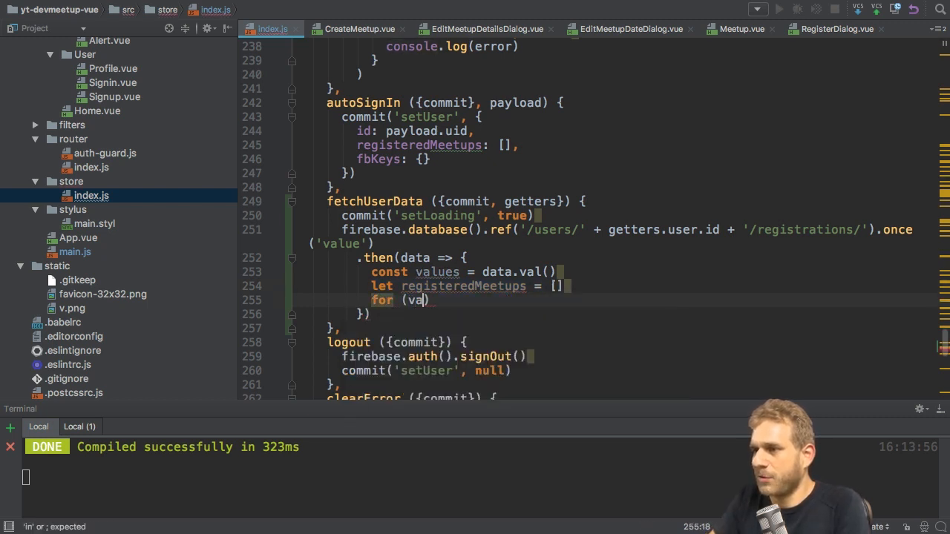
text(let key in)
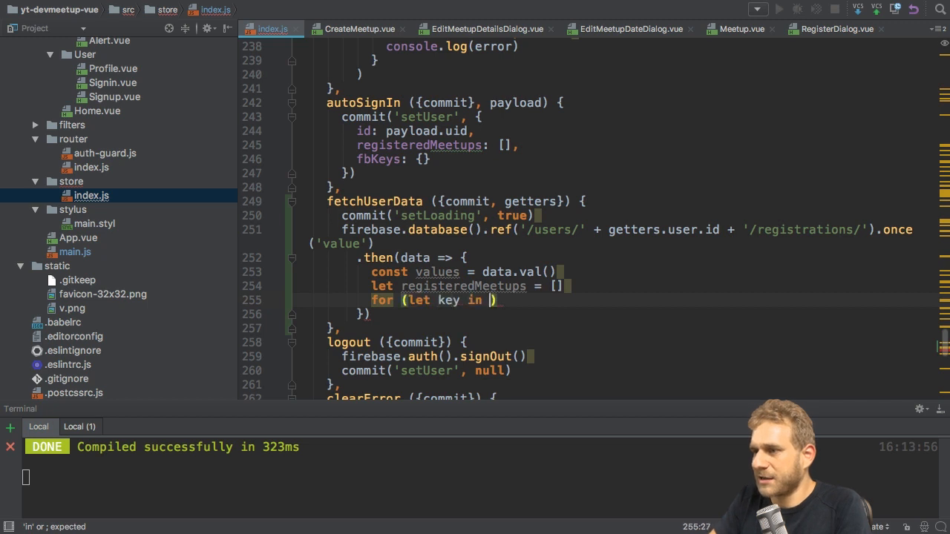
text(values)
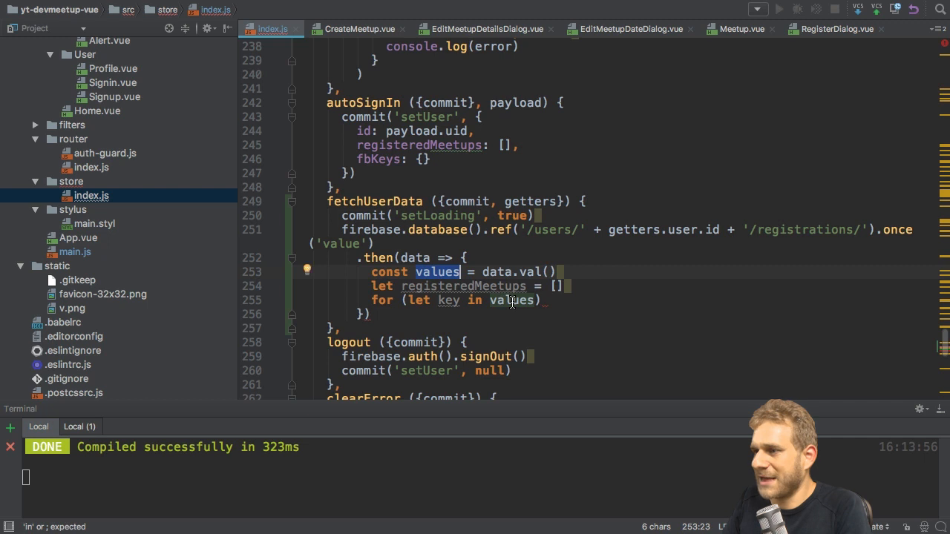
Step: Rename values to dataPairs and push dataPairs[key] into registeredMeetups in the loop
double_click(511, 300)
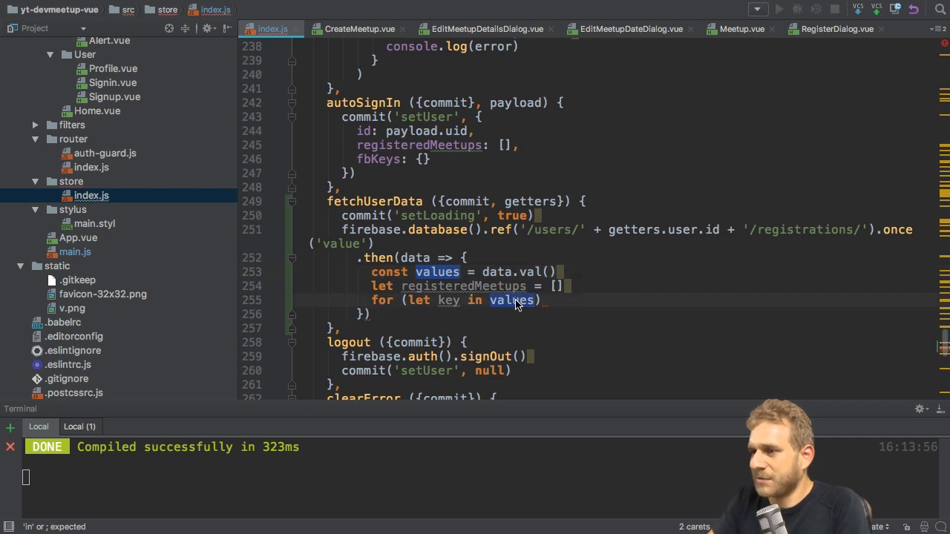
text(dataPair)
text(registeredMeetups.push)
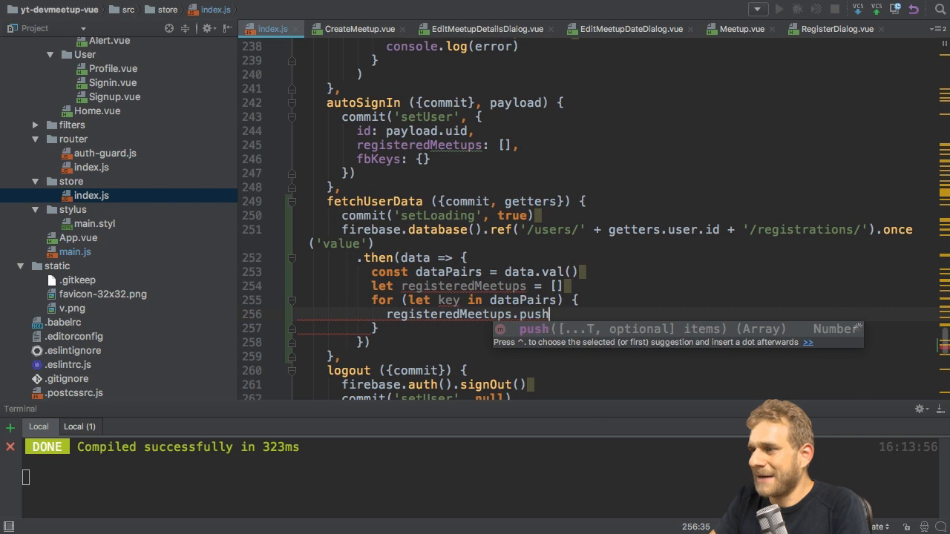
text((dataPairs[)
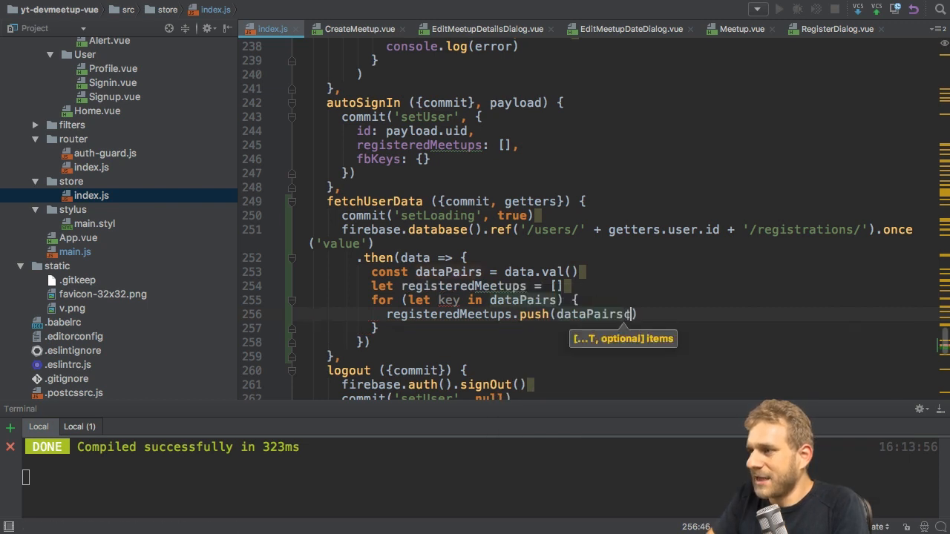
text([key)
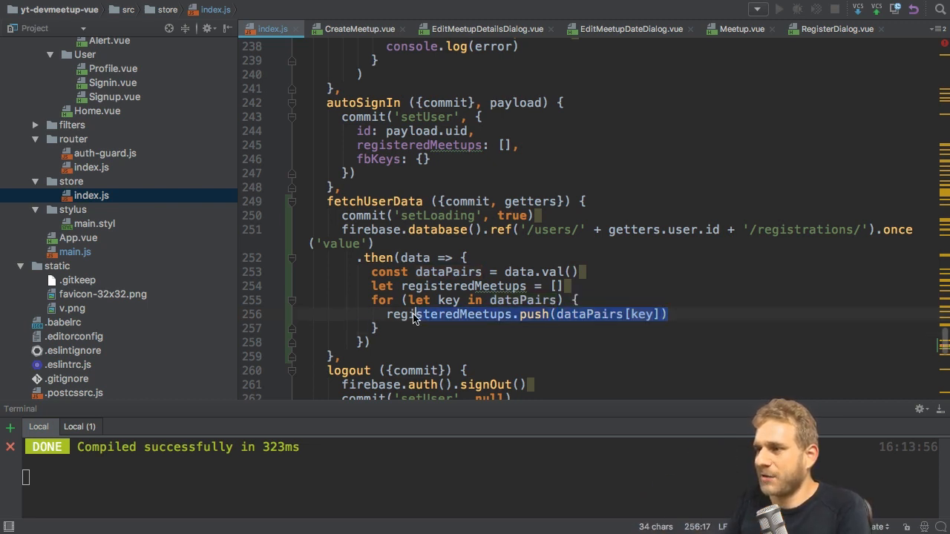
text(con)
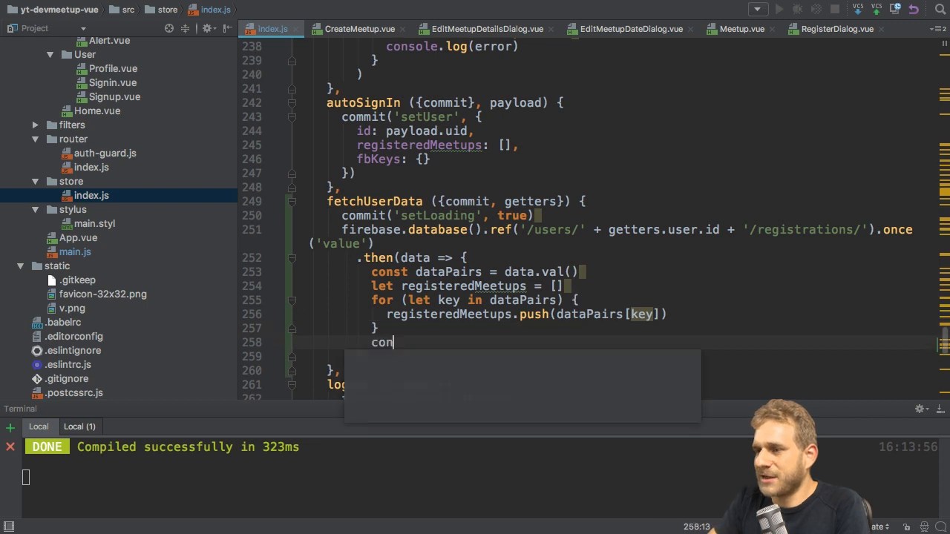
text(sole.log(re)
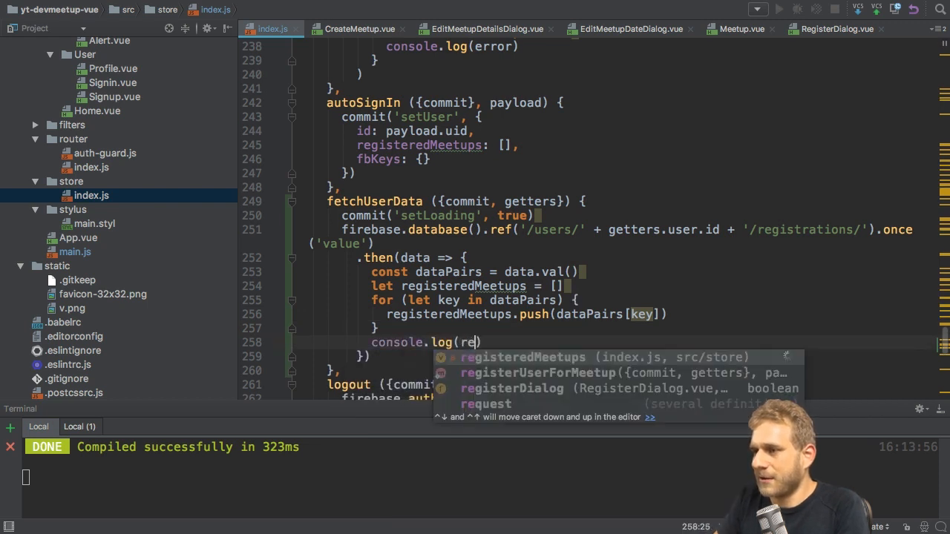
Step: Complete the log statement as console.log(registeredMeetups) after the loop
key(Tab)
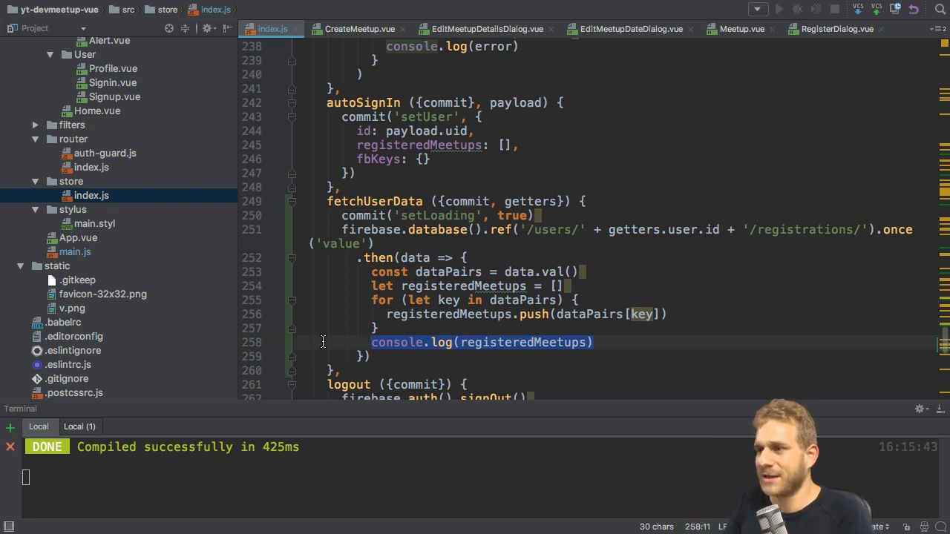
mouse_move(480, 271)
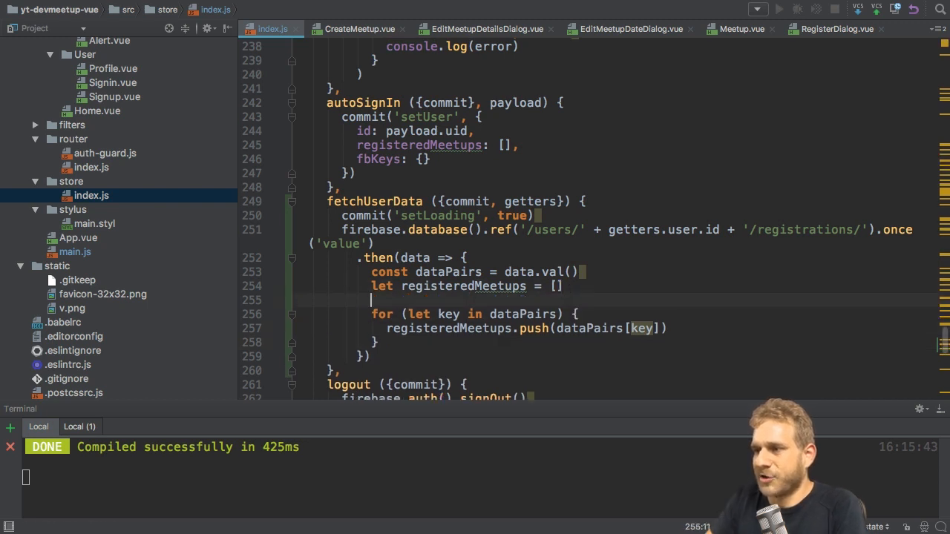
Step: Declare swappedPairs and set swappedPairs[dataPairs[key]] = key inside the loop
text(let s)
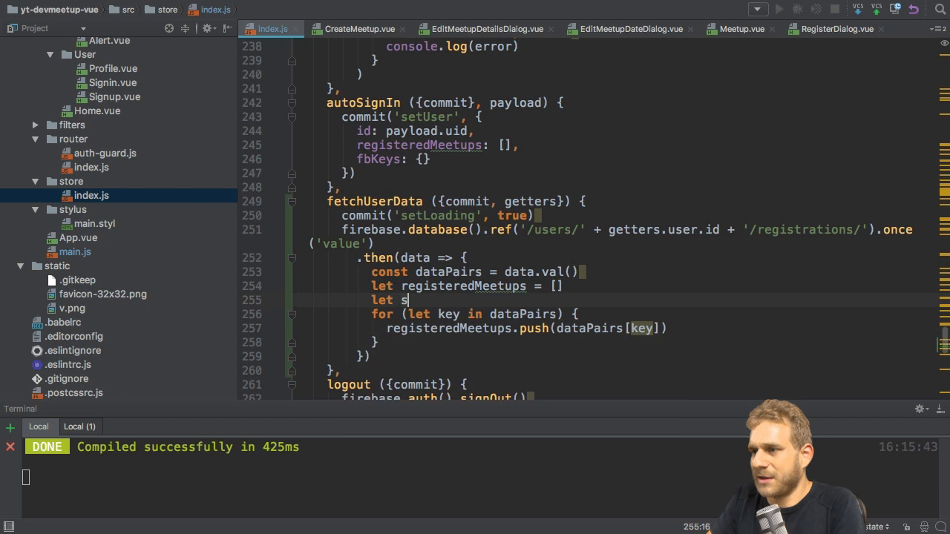
text(wappedPairs)
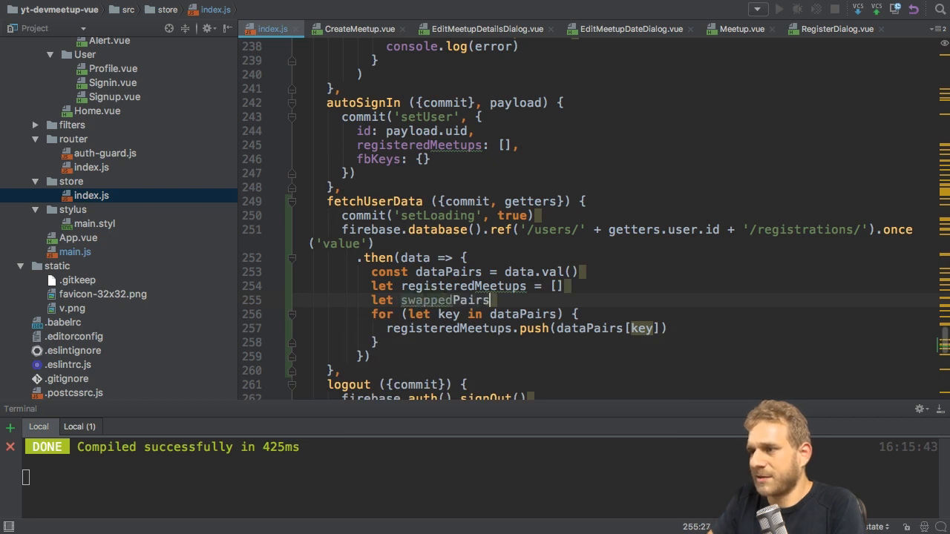
text(= {)
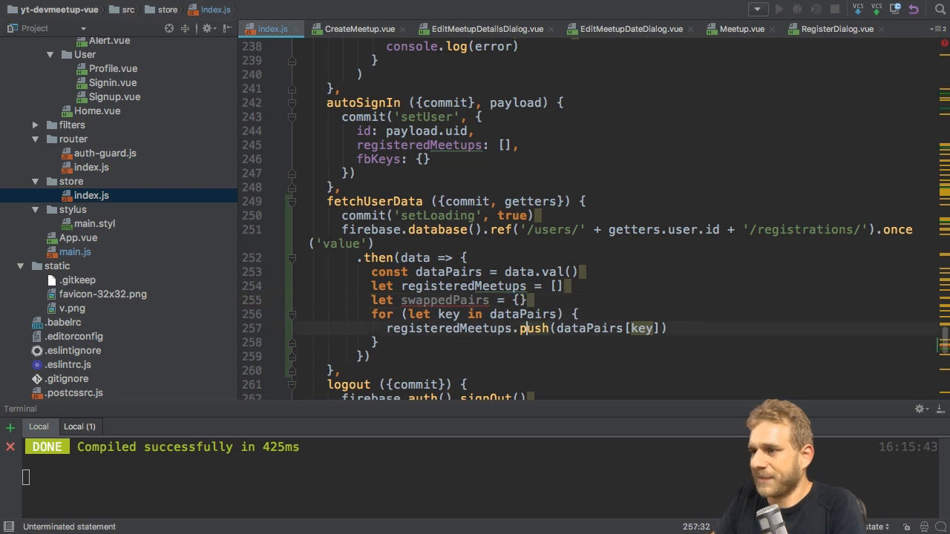
key(Enter)
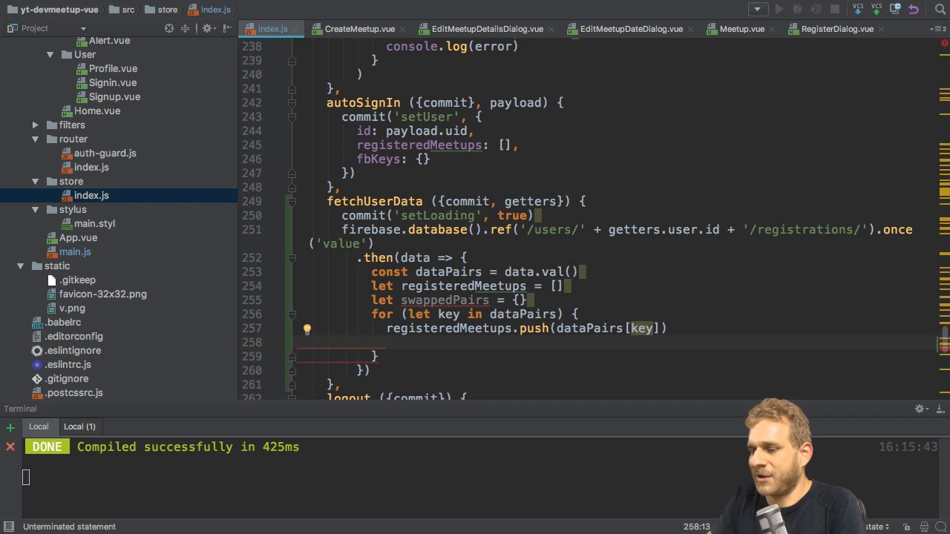
text(swappedPairs)
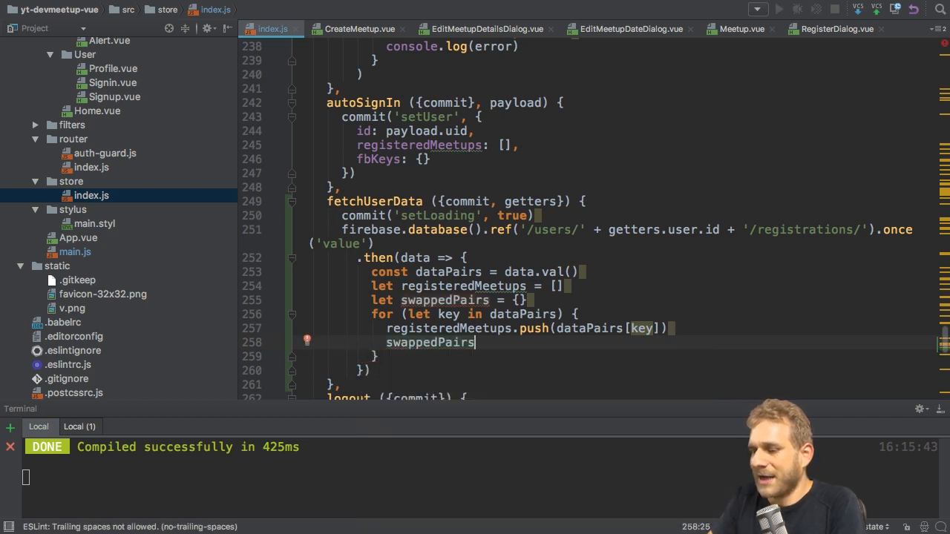
text([])
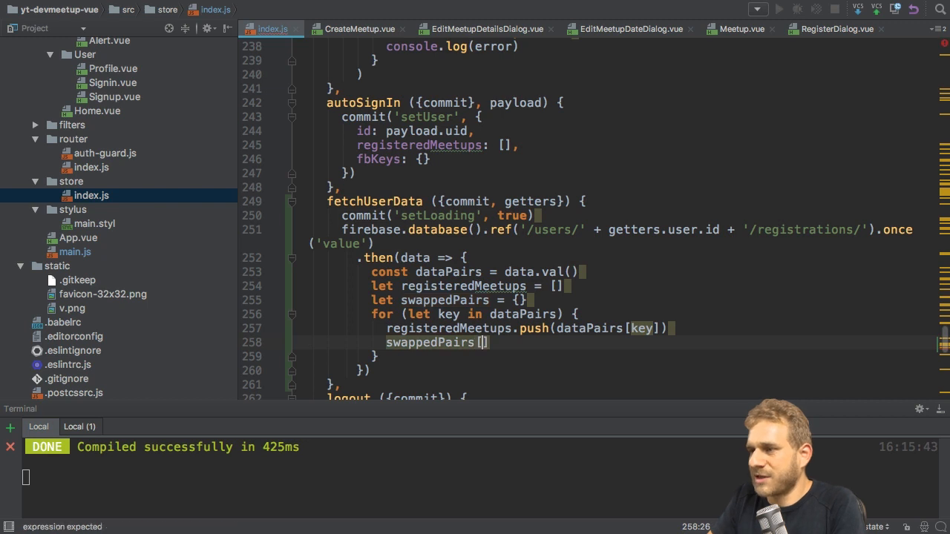
text(dataPairs)
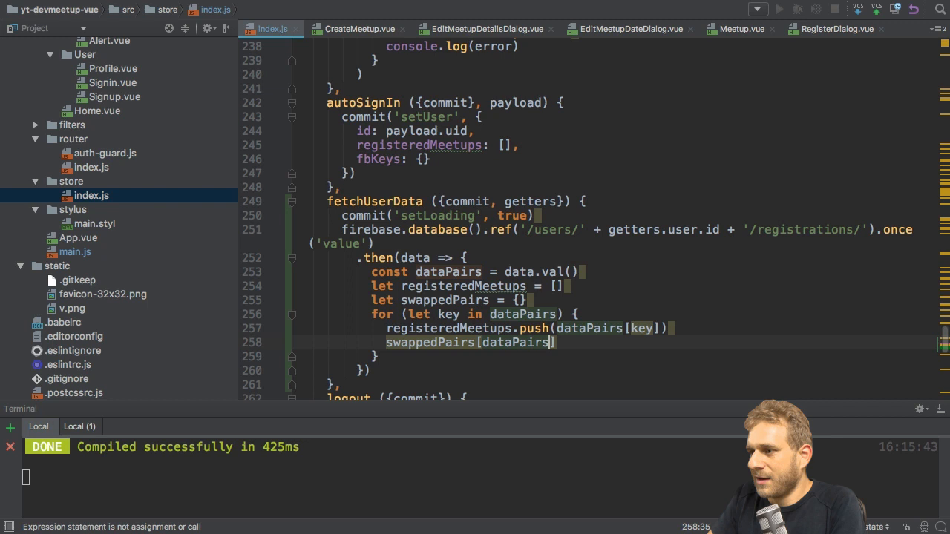
text(key])
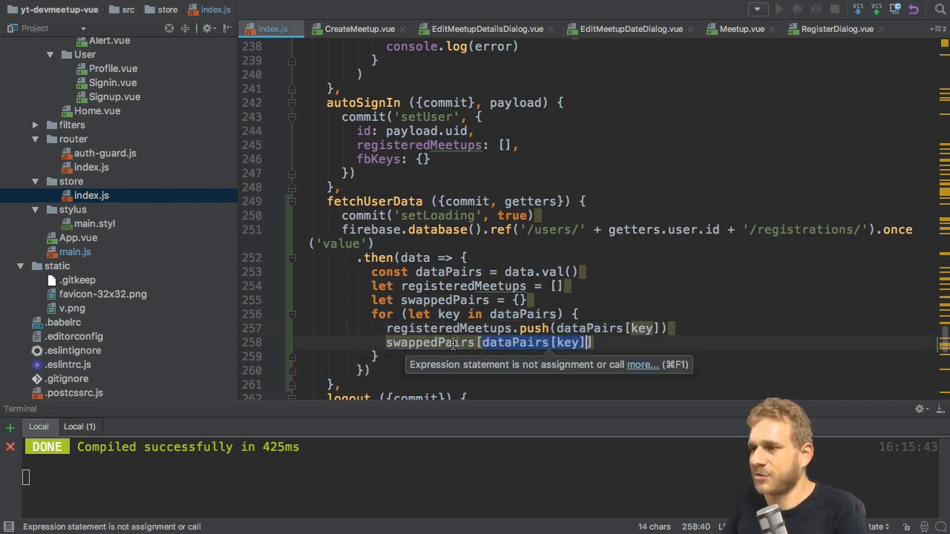
text(=)
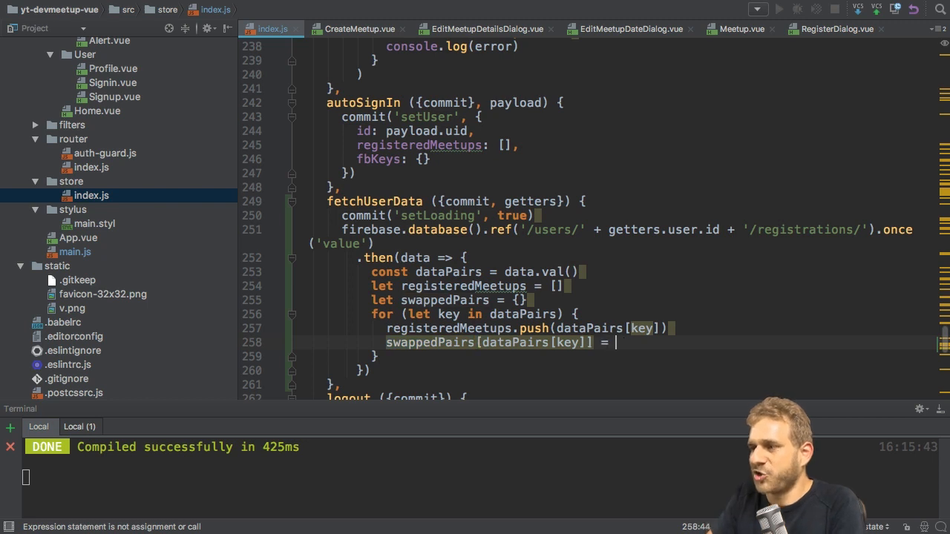
text(key)
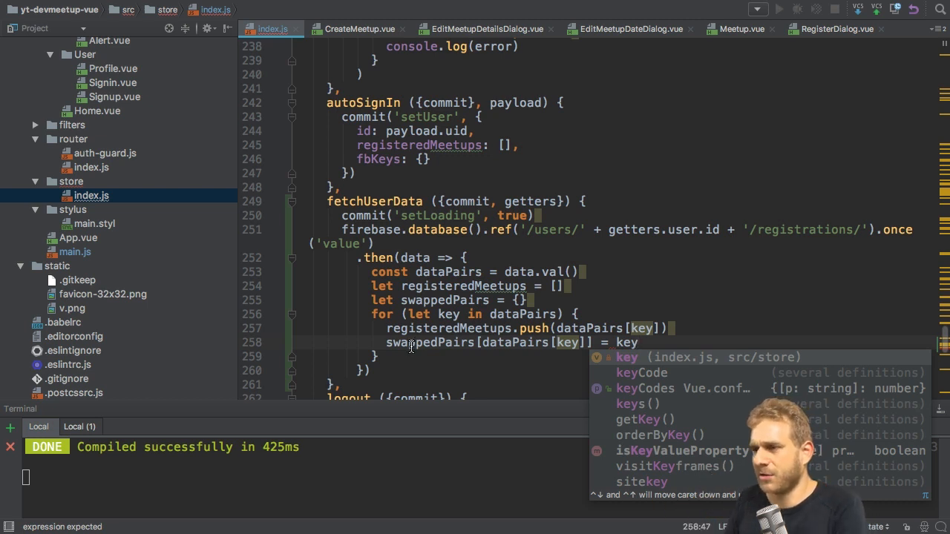
Step: Log registeredMeetups and swappedPairs after the loop
text(cons)
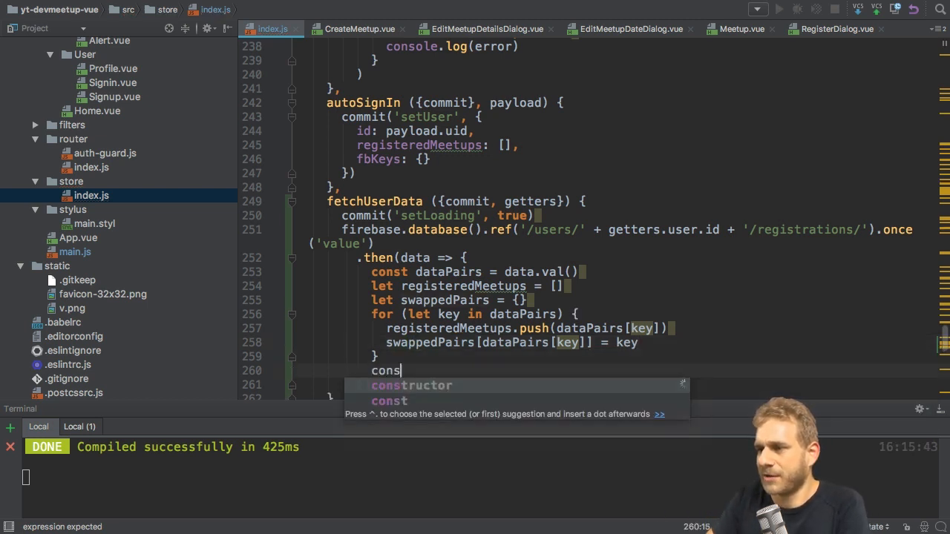
text(ole.log)
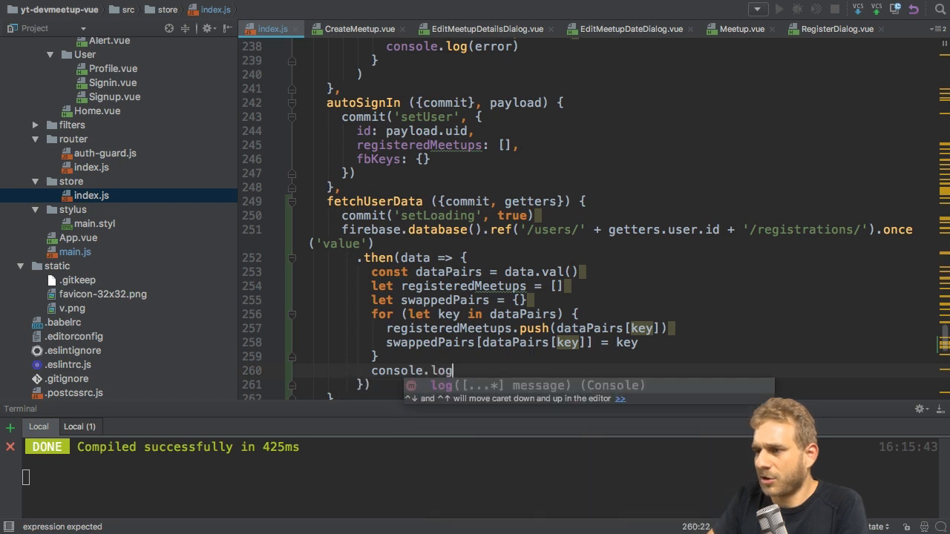
text((registeredMeetups))
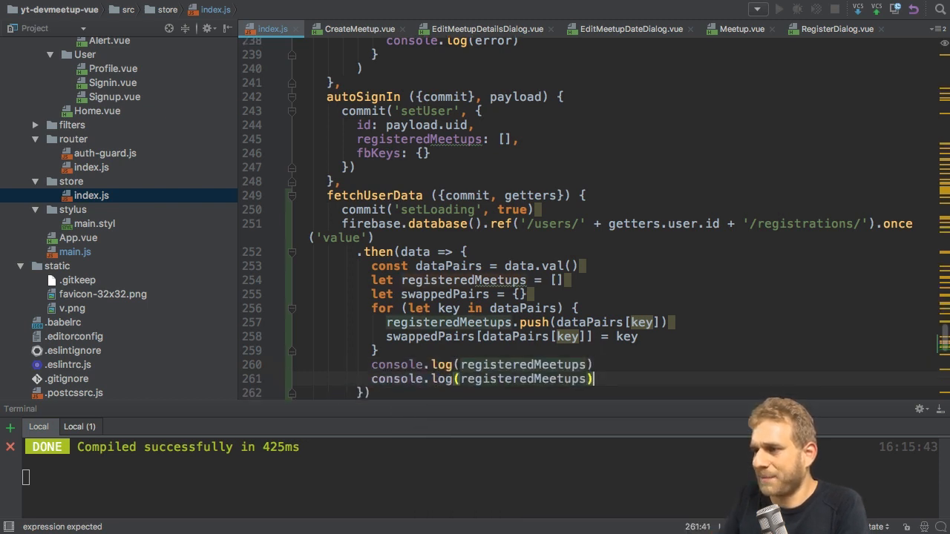
text(sw)
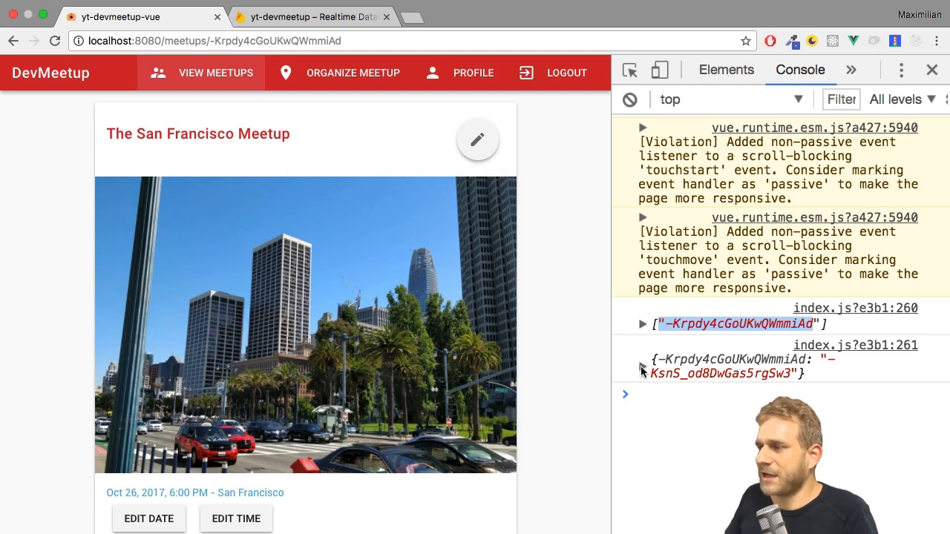
Step: Expand the logged swappedPairs object and compare it with the user's Firebase registration
click(643, 369)
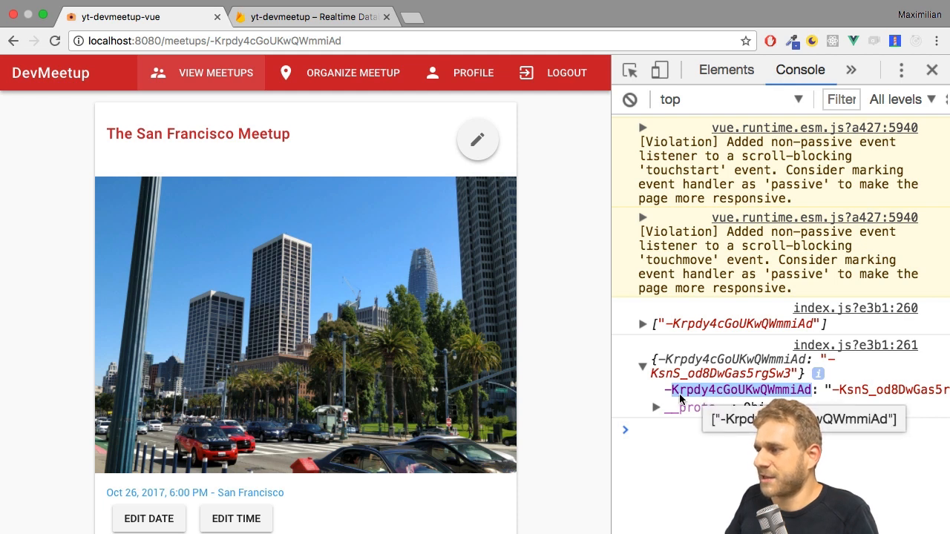
click(322, 16)
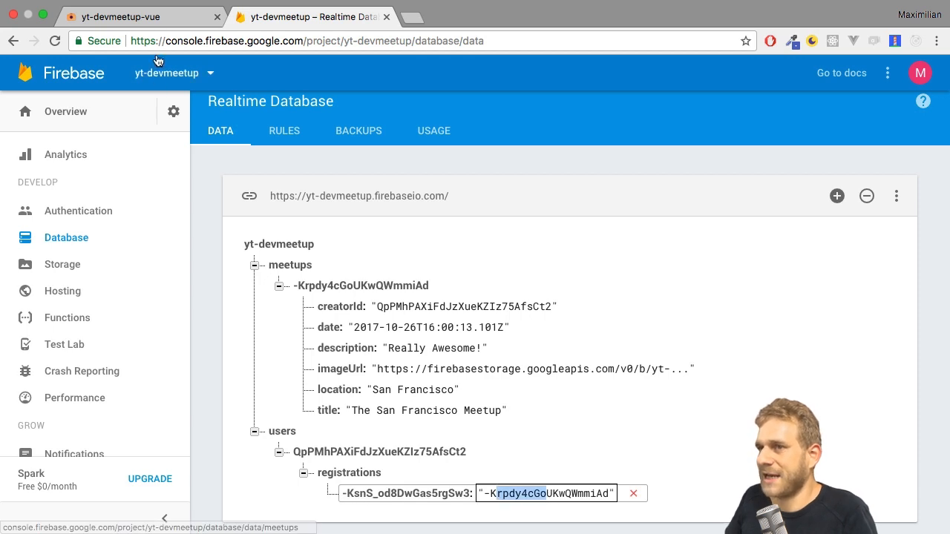
click(133, 15)
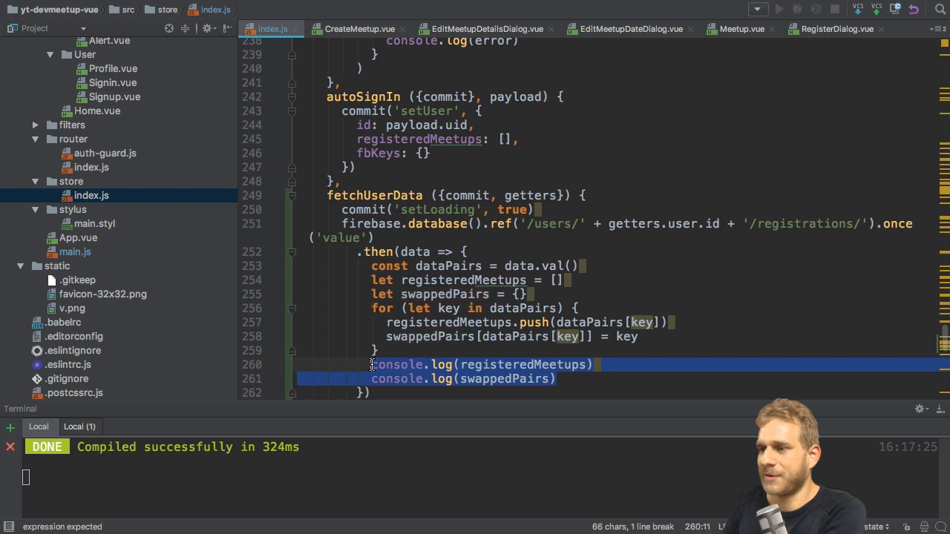
Step: Replace the console.log lines with const updatedUser = {id: getters.user.id, registeredMeetups, fbKeys: swappedPairs}
key(Delete)
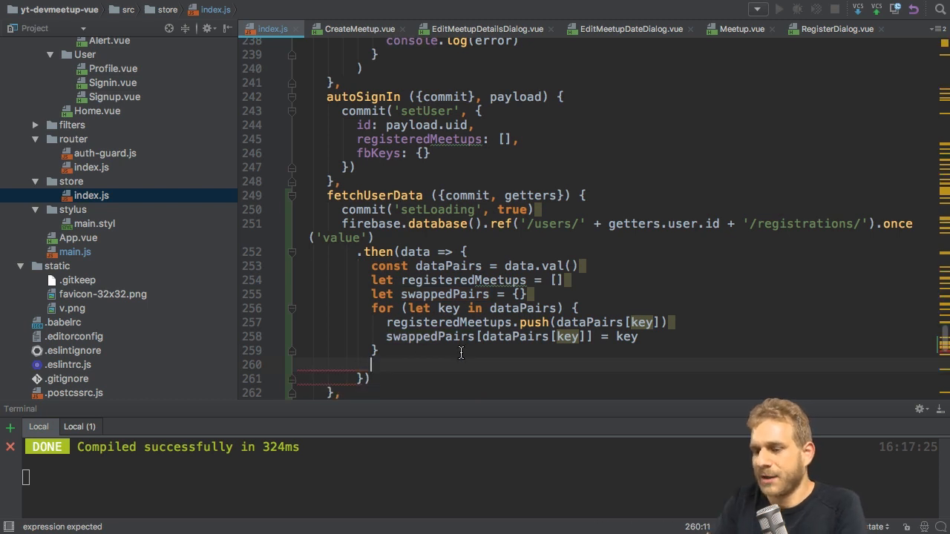
text(const updated)
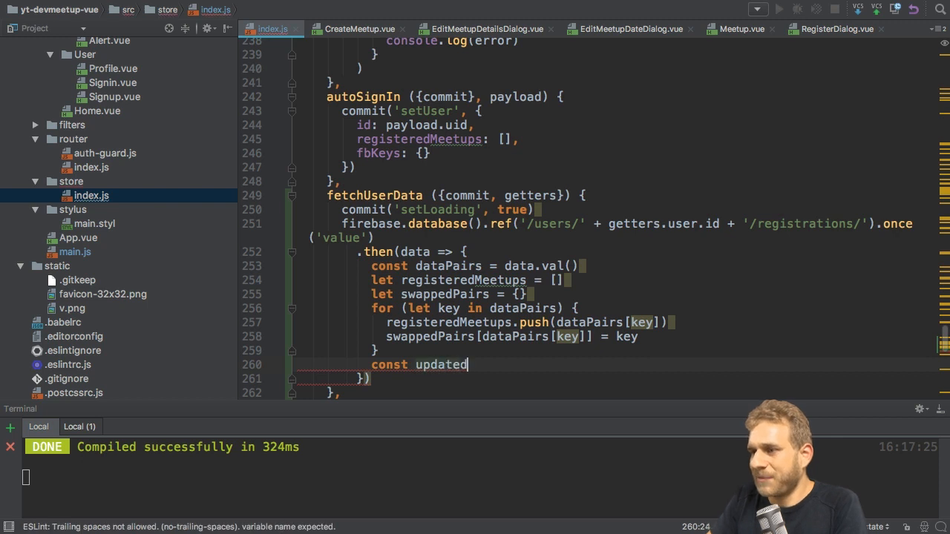
text(User = {})
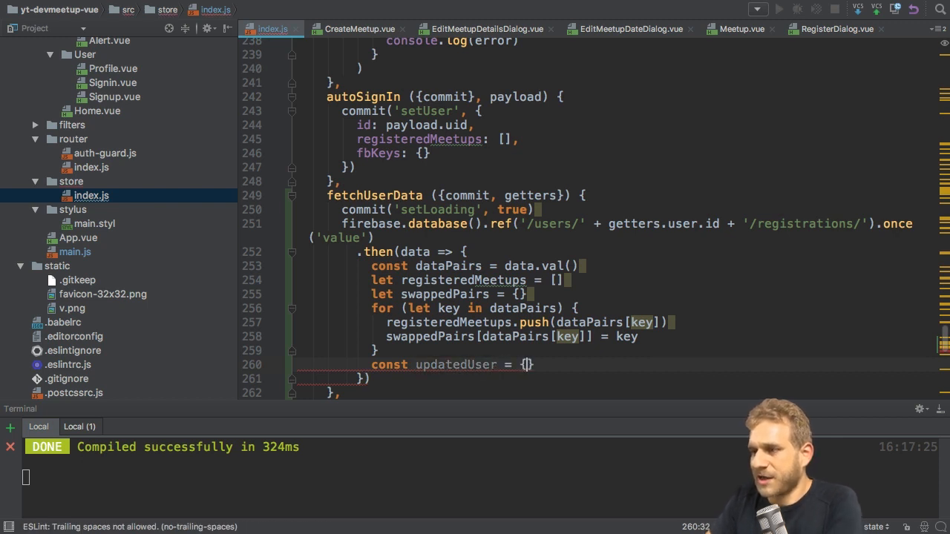
text(id:)
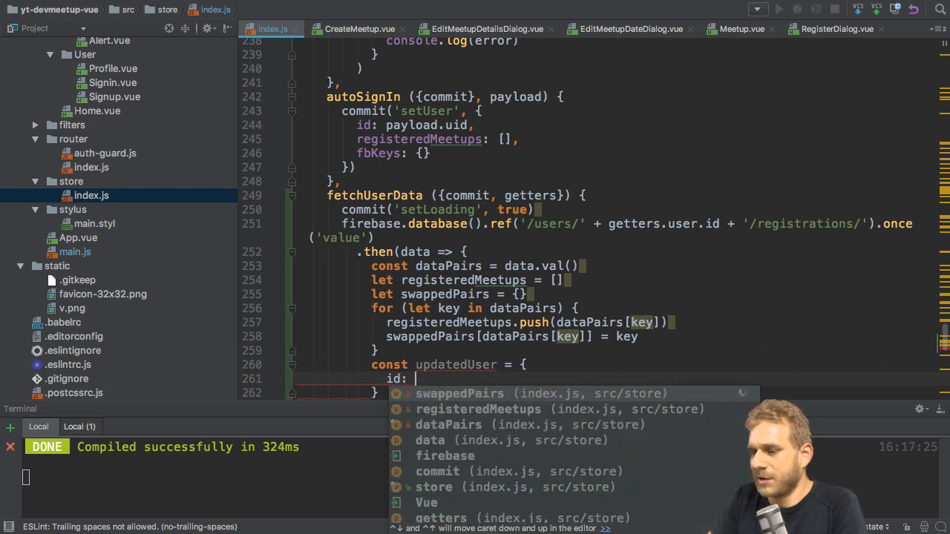
text(getters.user.id,)
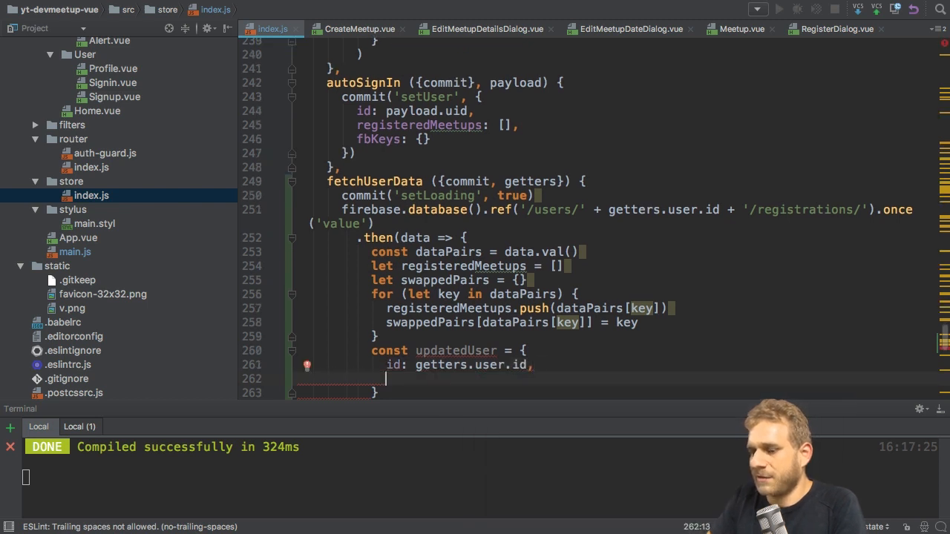
text(registeredMeetups)
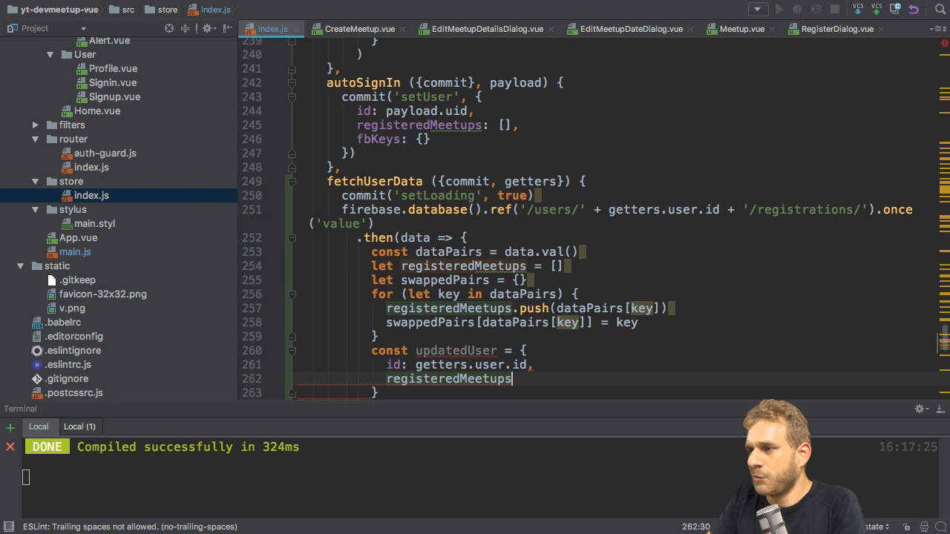
text(: registeredMeetups,)
text(fbKeys)
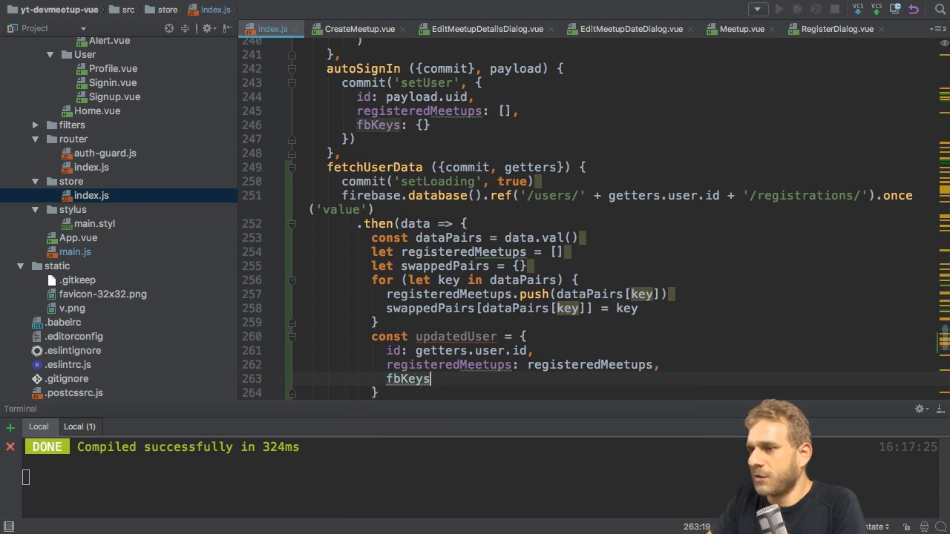
text(: swappedPairs)
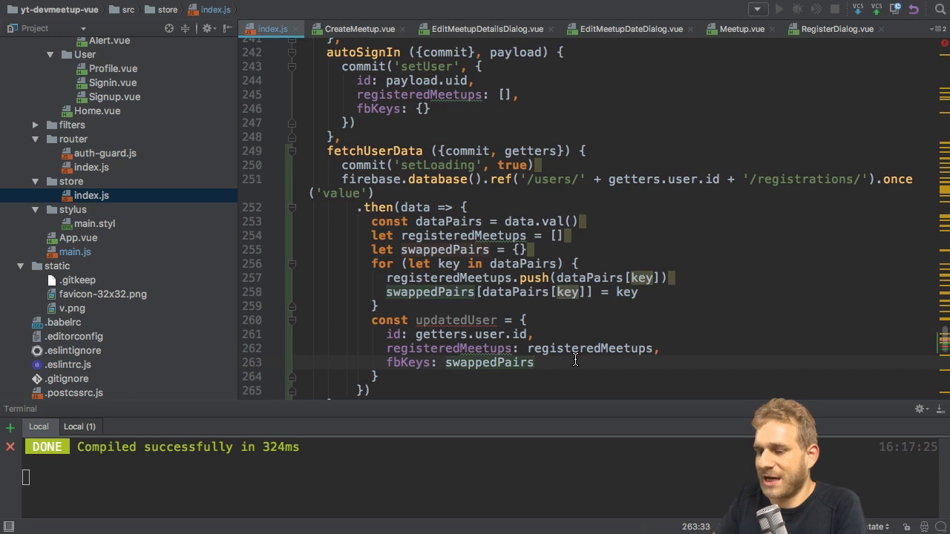
Step: Commit setLoading false and commit setUser with updatedUser
text(commit()
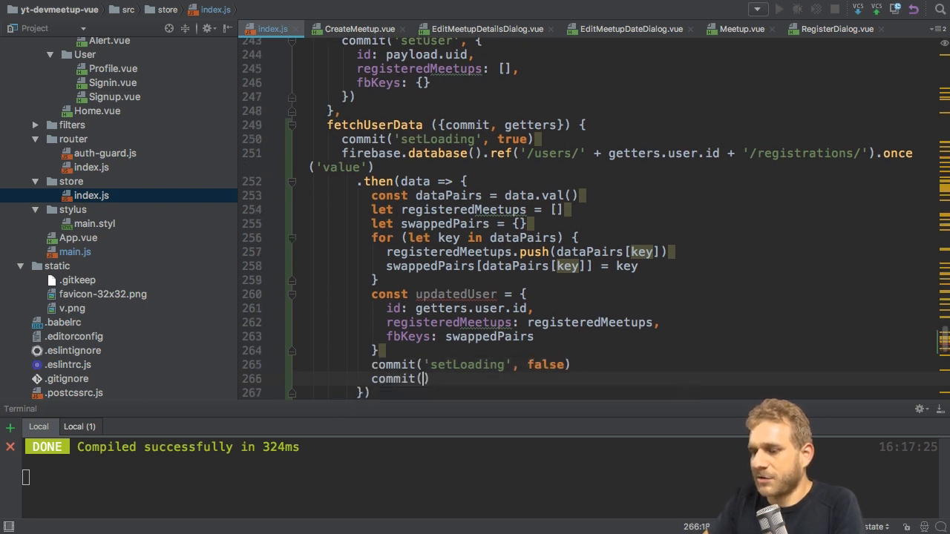
text('setUser')
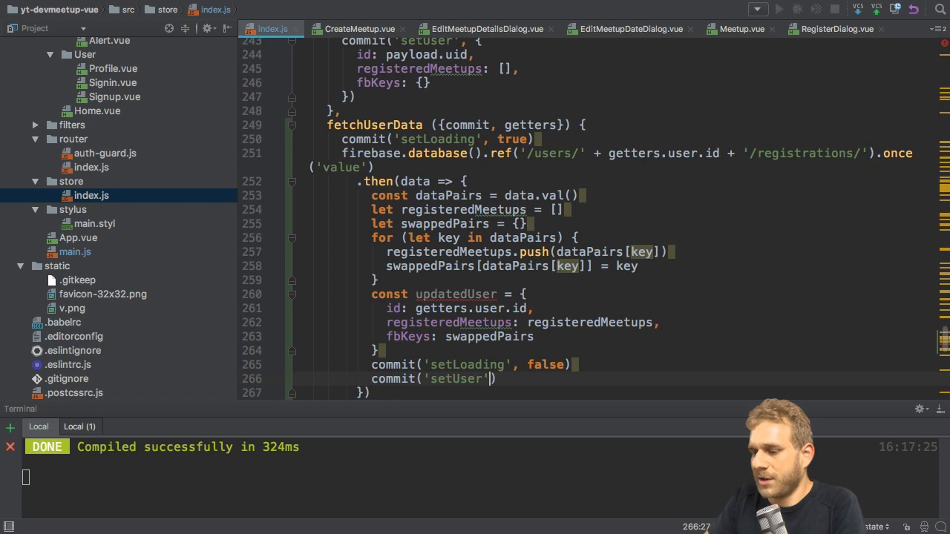
text(, updatedUser)
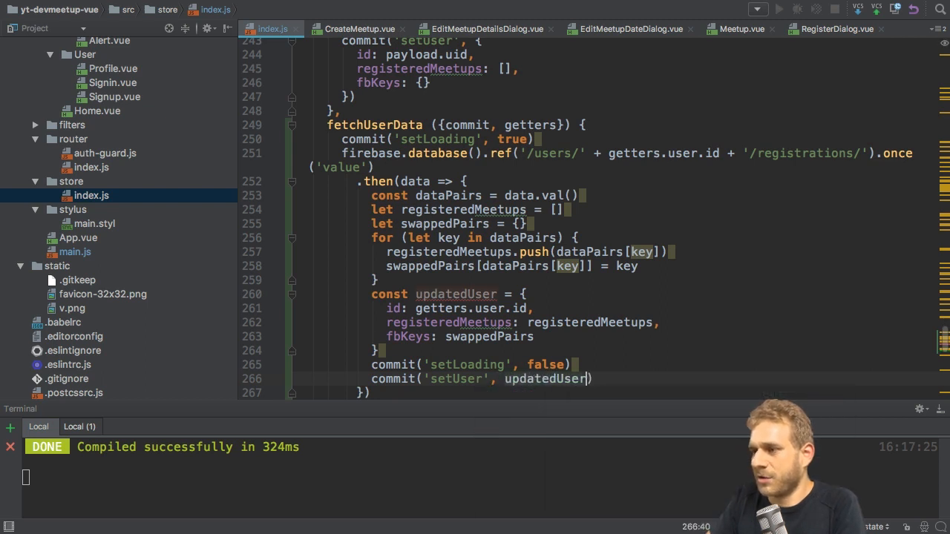
mouse_move(598, 355)
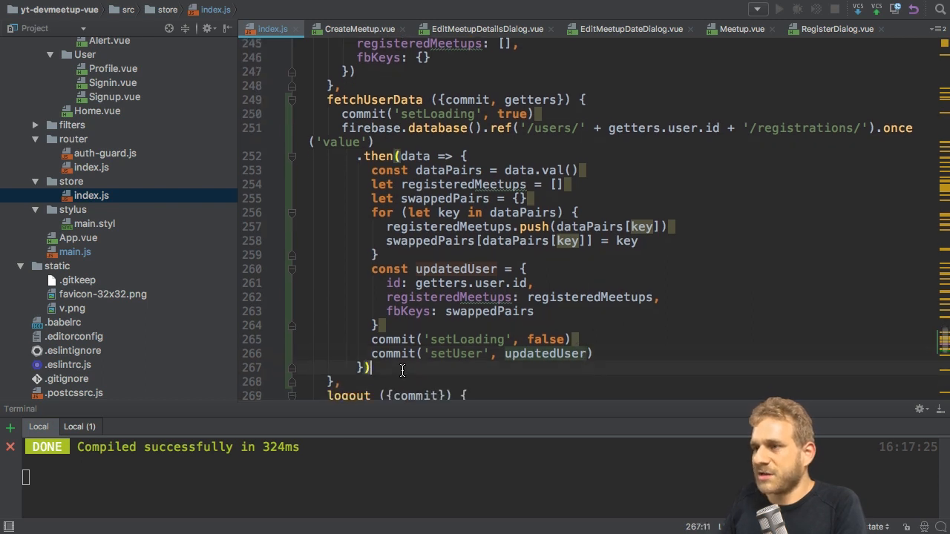
Step: Append .catch to fetchUserData that logs the error and commits setLoading false
text(.catch(error => {)
text(console.log(error)
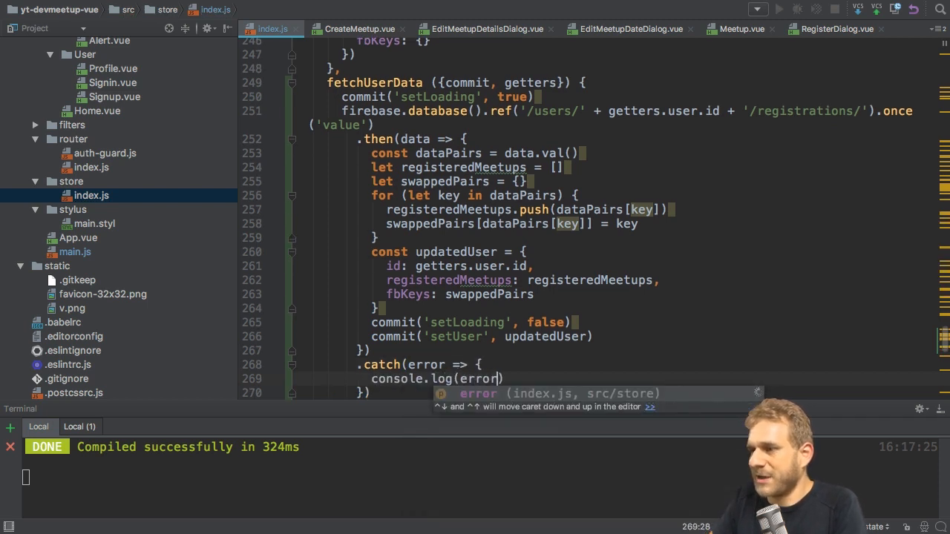
text(commit(')
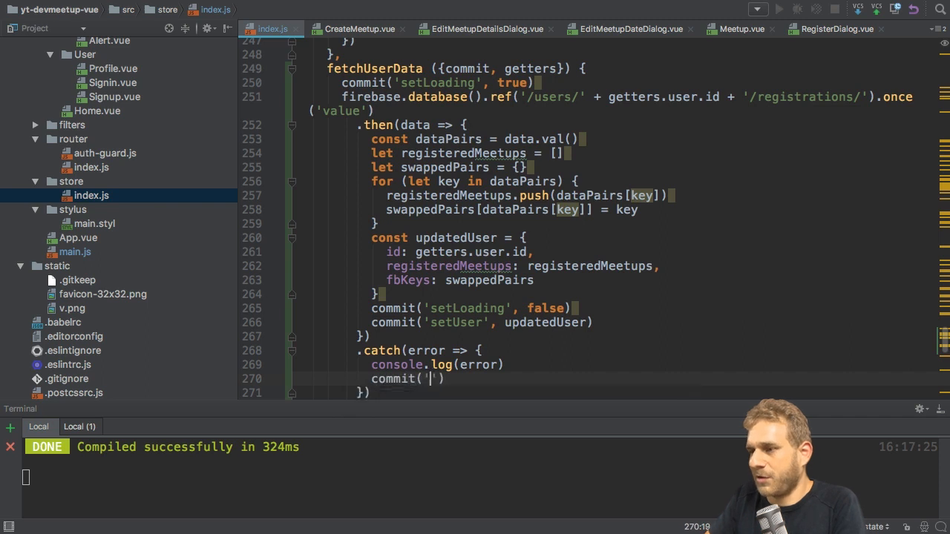
text(setLoading',)
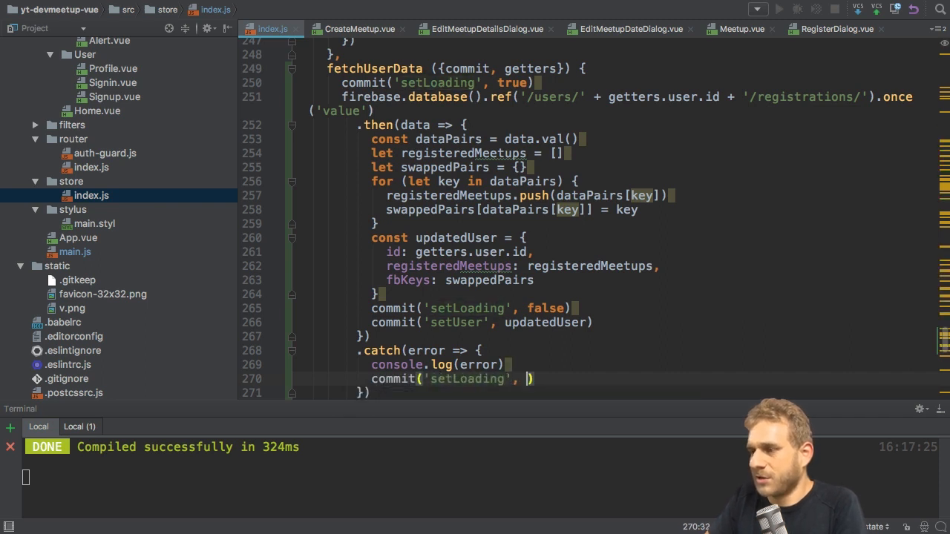
text(false)
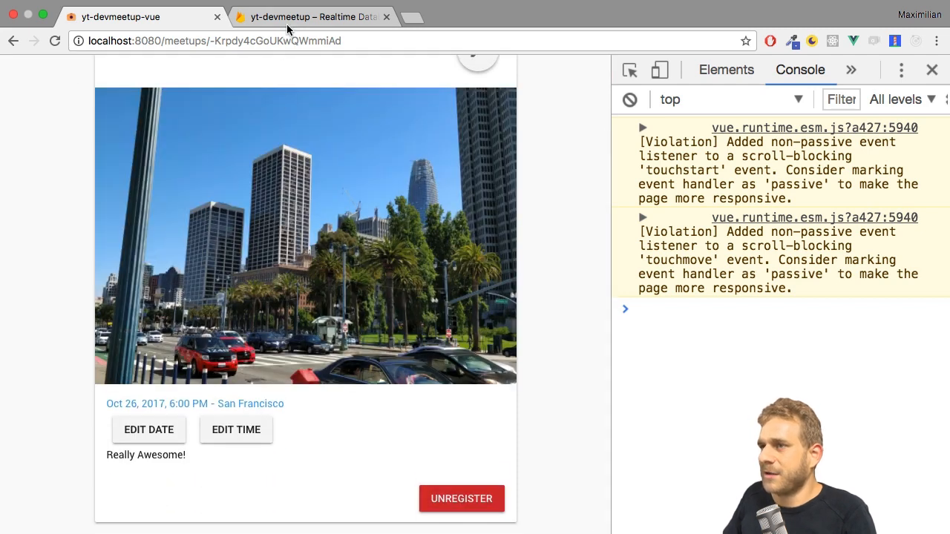
Step: Toggle the meetup registration, checking users > registrations in Firebase after each change
click(312, 15)
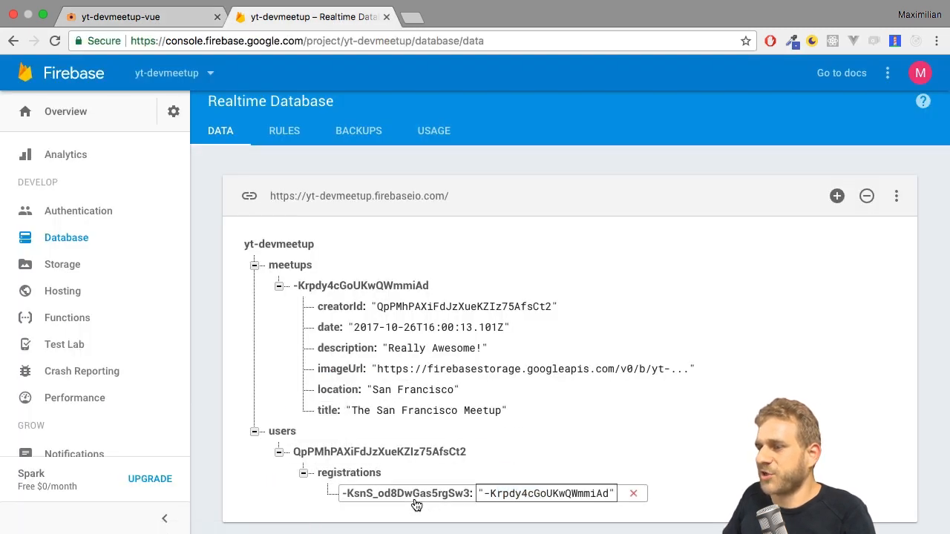
click(134, 16)
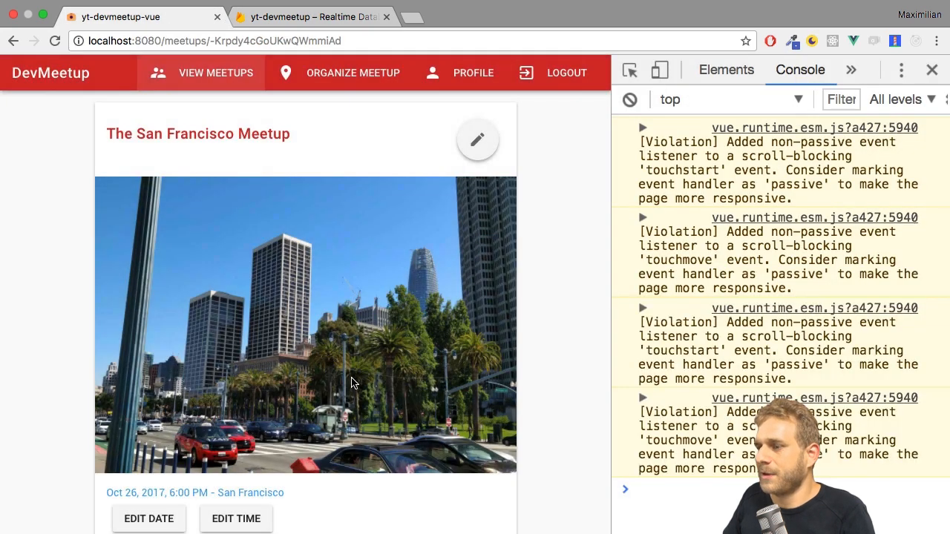
click(305, 16)
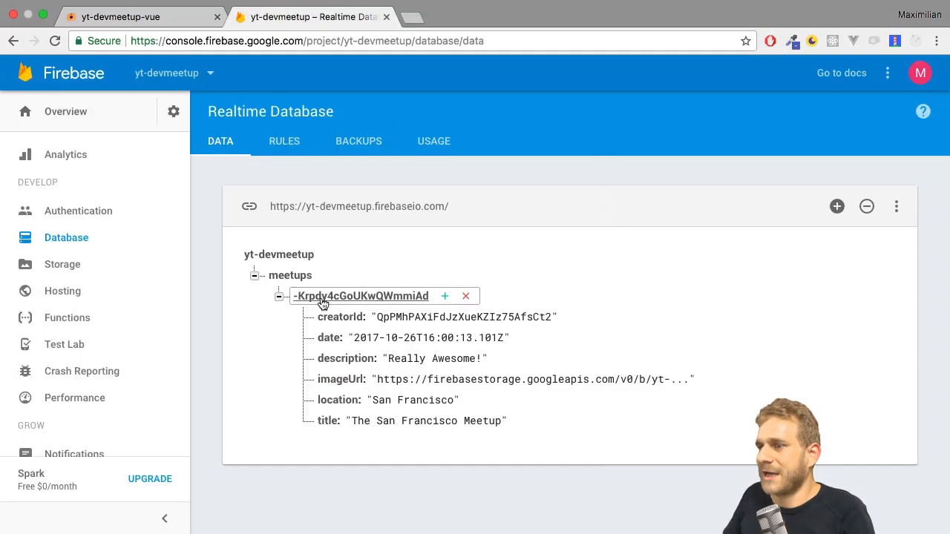
click(133, 17)
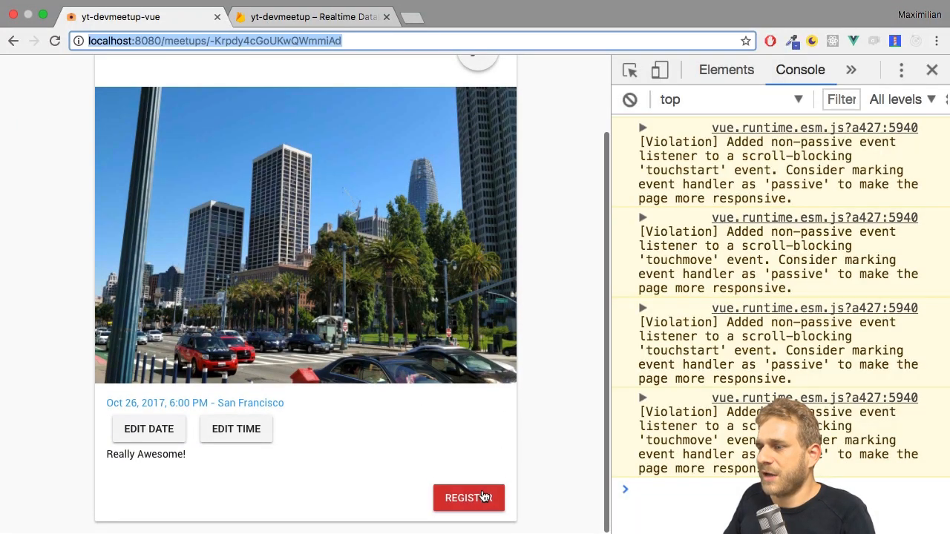
click(468, 498)
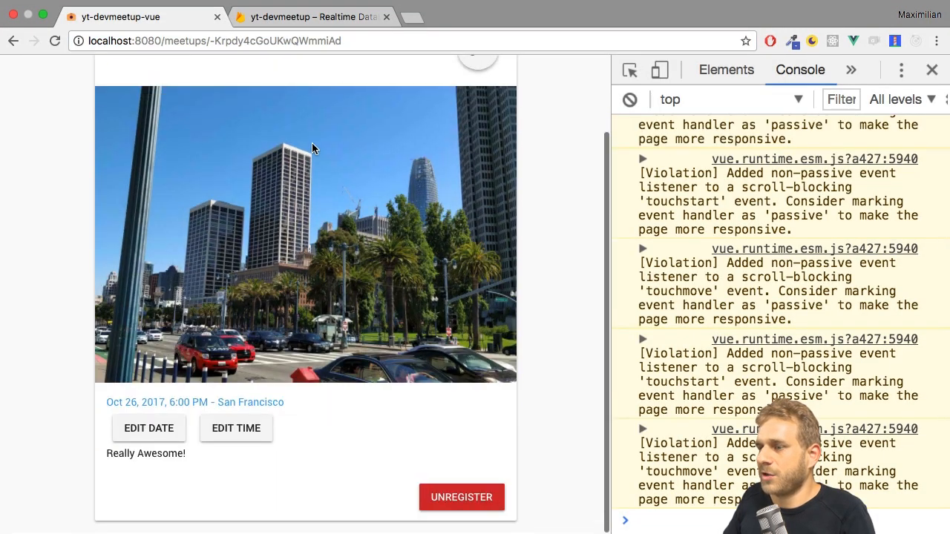
click(327, 16)
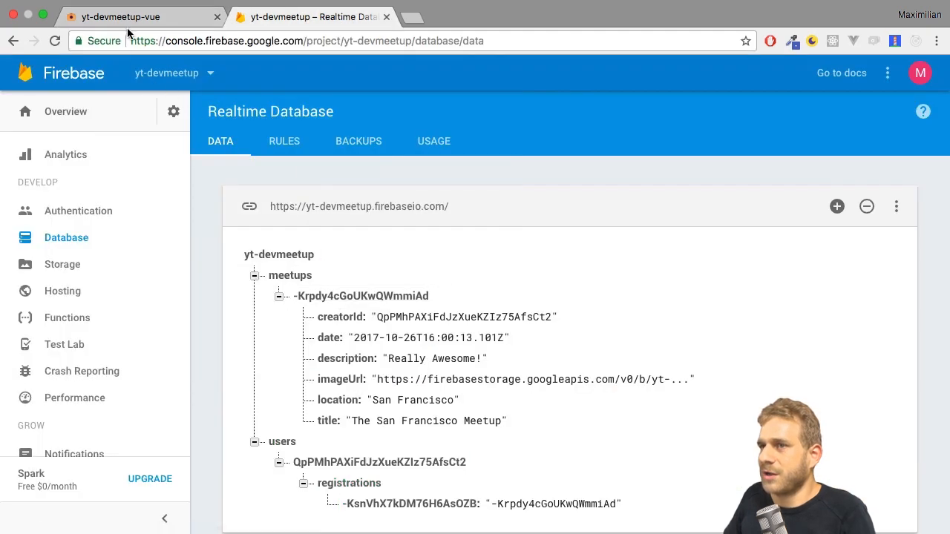
click(130, 16)
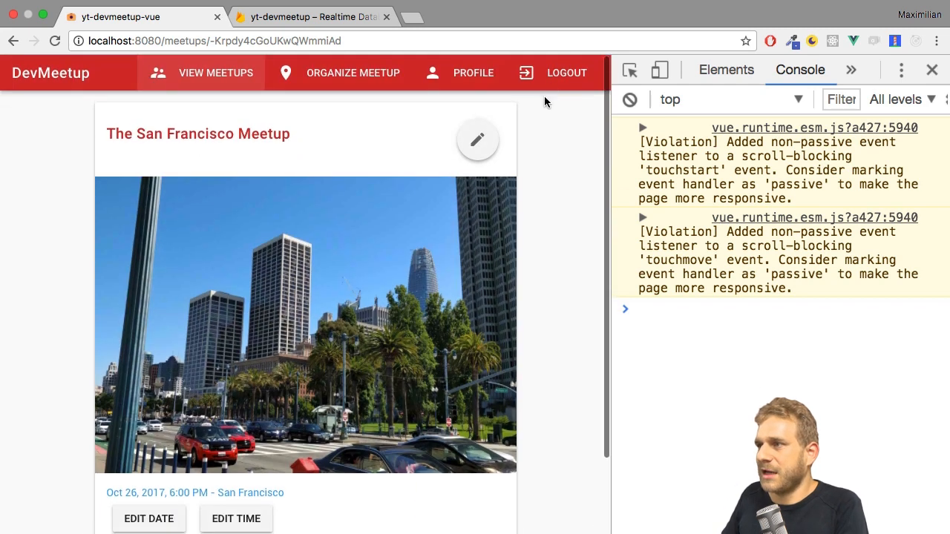
Step: Log out, inspect the registeredMeetups-of-null render error, then go to sign in
click(574, 73)
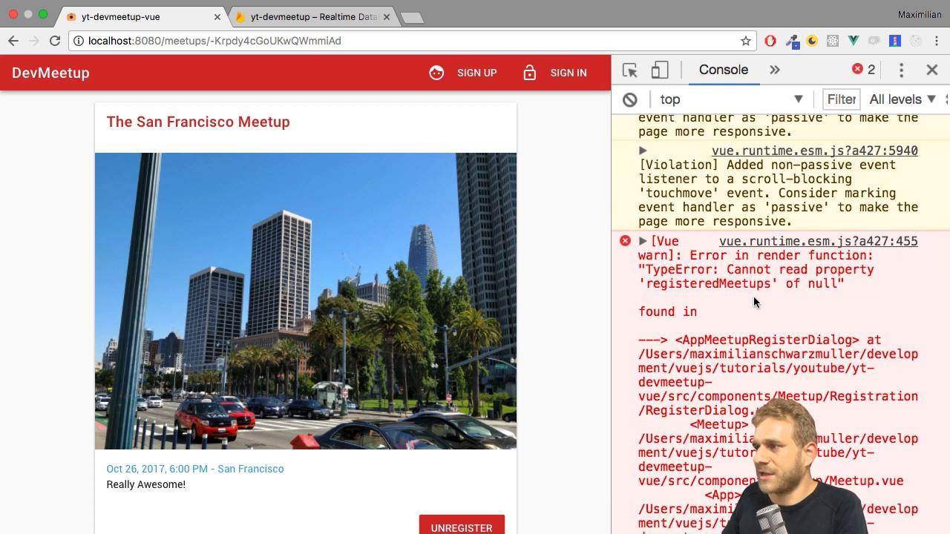
double_click(708, 283)
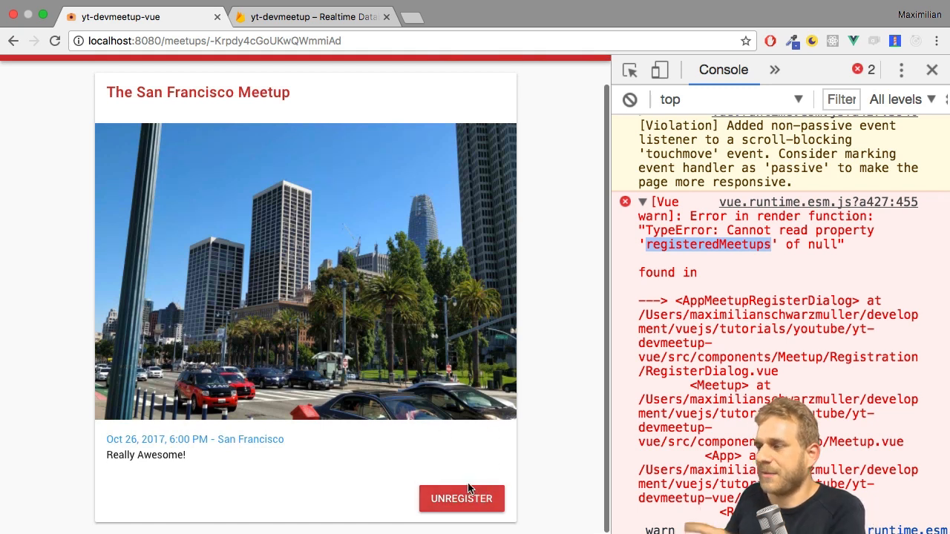
click(566, 73)
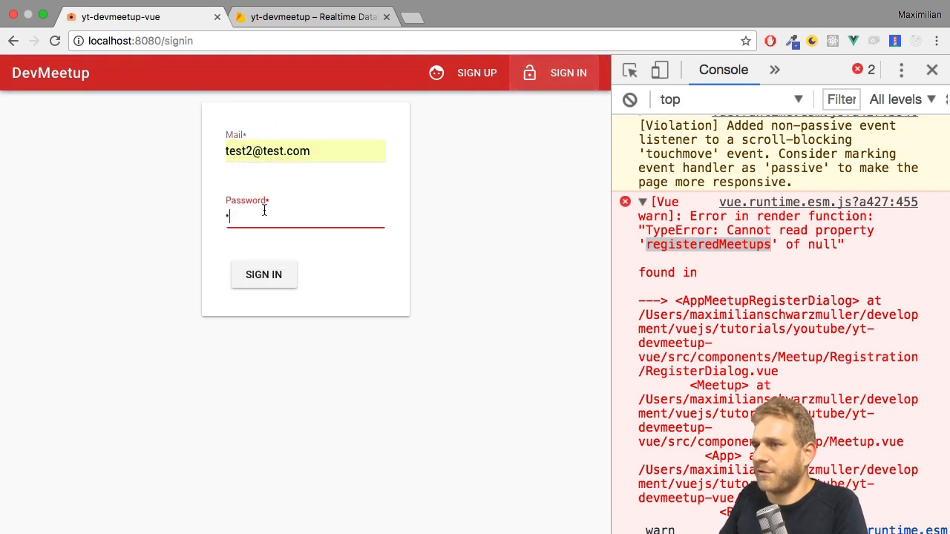
Step: Sign in as test2, register for The San Francisco Meetup, and check Firebase
click(263, 275)
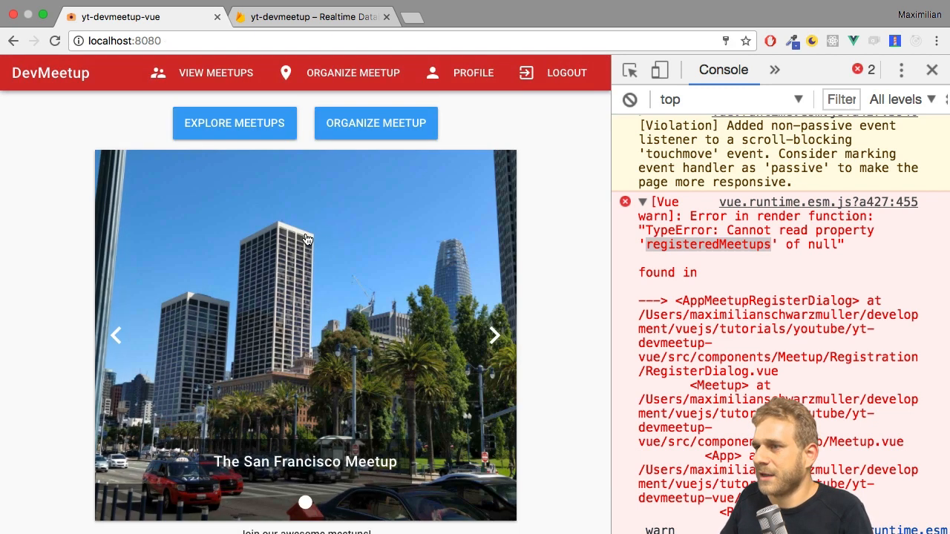
scroll(down, 3)
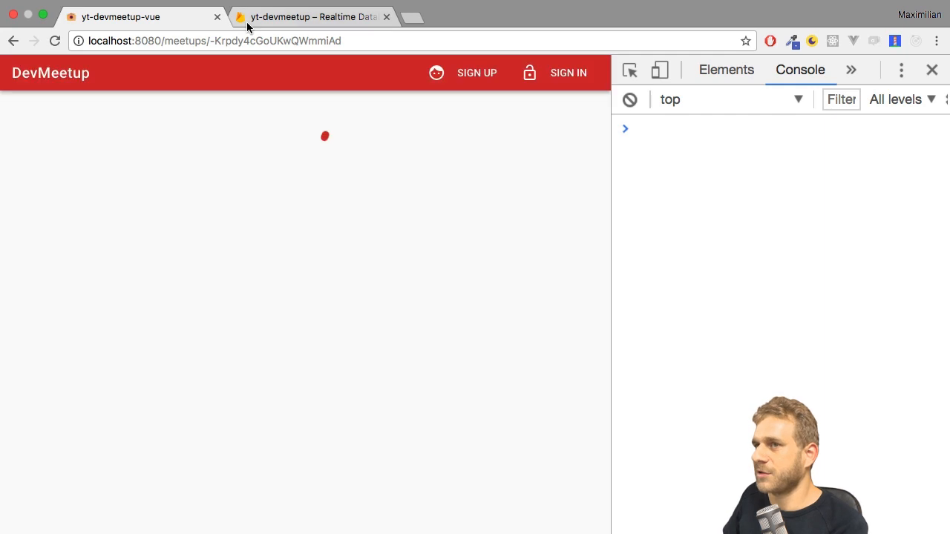
click(334, 16)
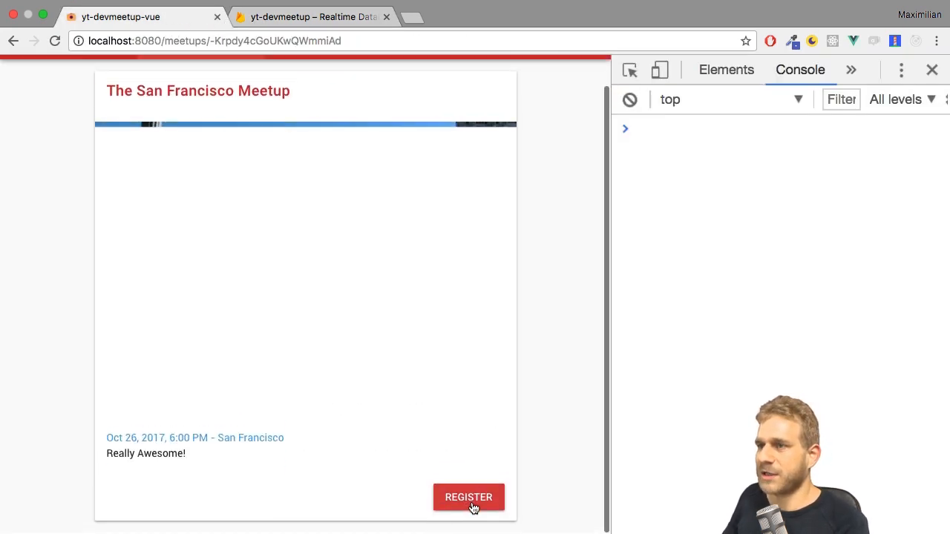
click(468, 497)
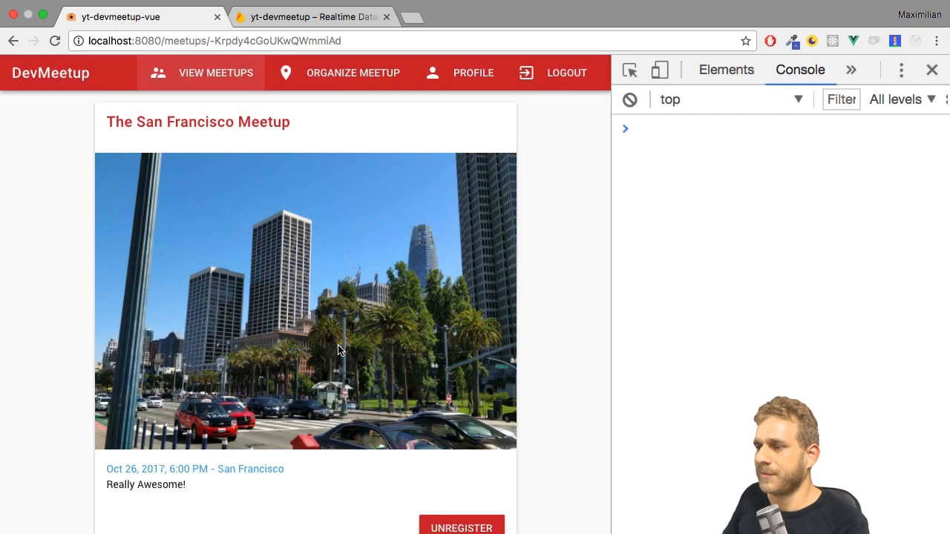
click(311, 17)
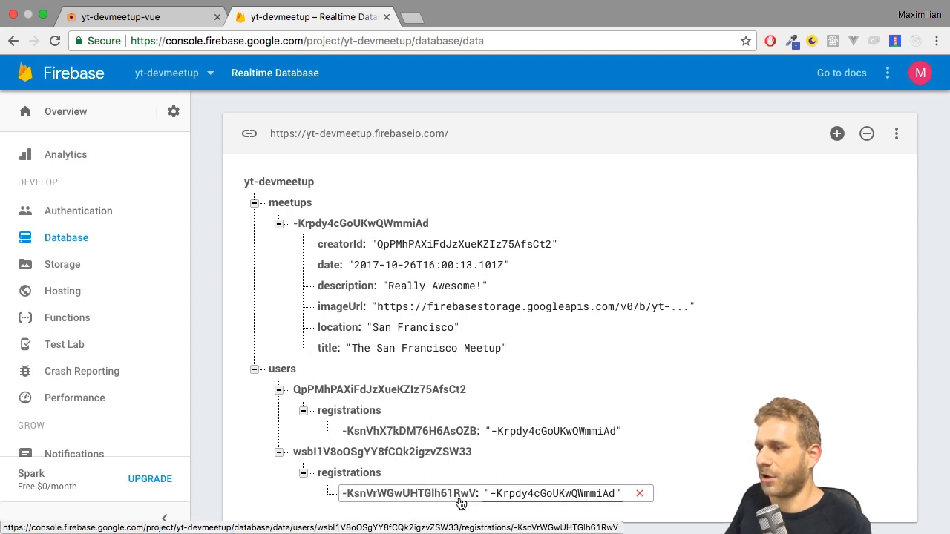
Step: Unregister from the meetup and confirm the registration is removed in Firebase
click(118, 16)
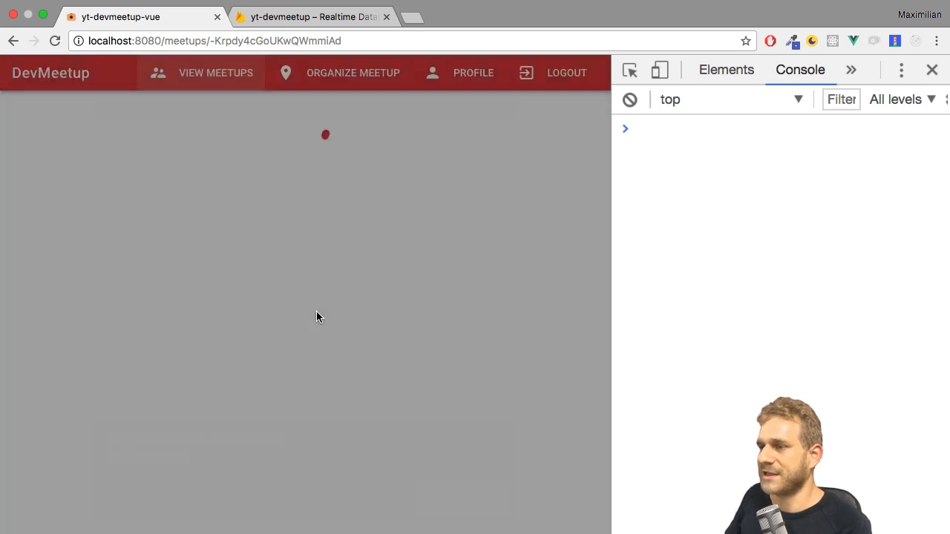
click(334, 16)
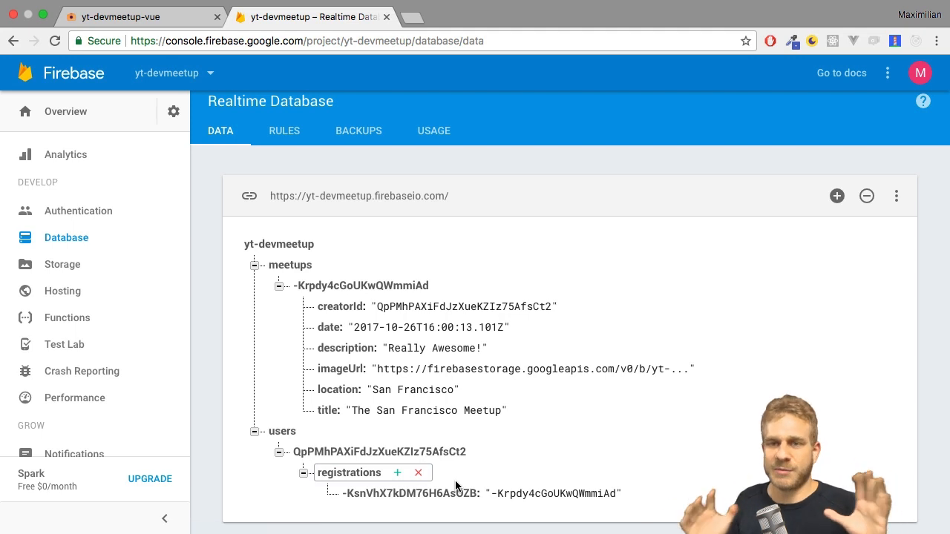
click(134, 16)
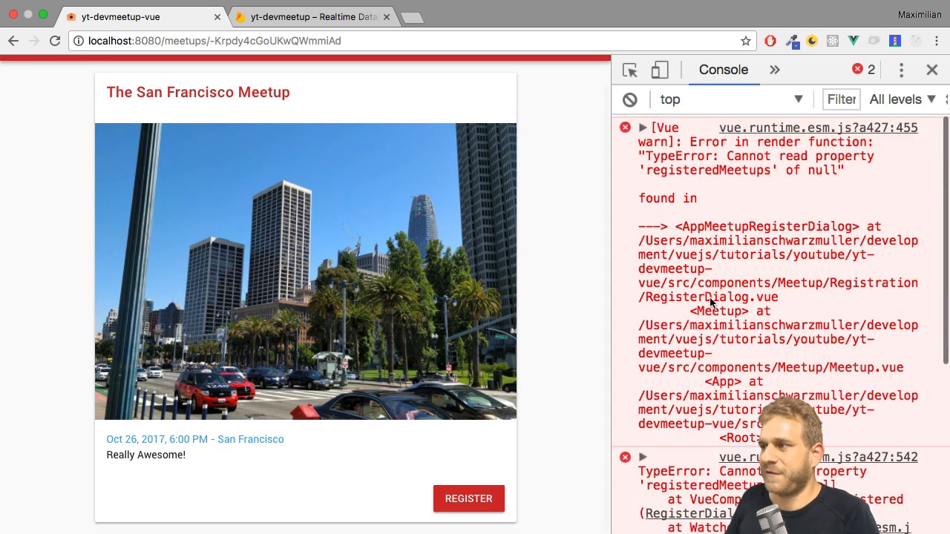
mouse_move(549, 406)
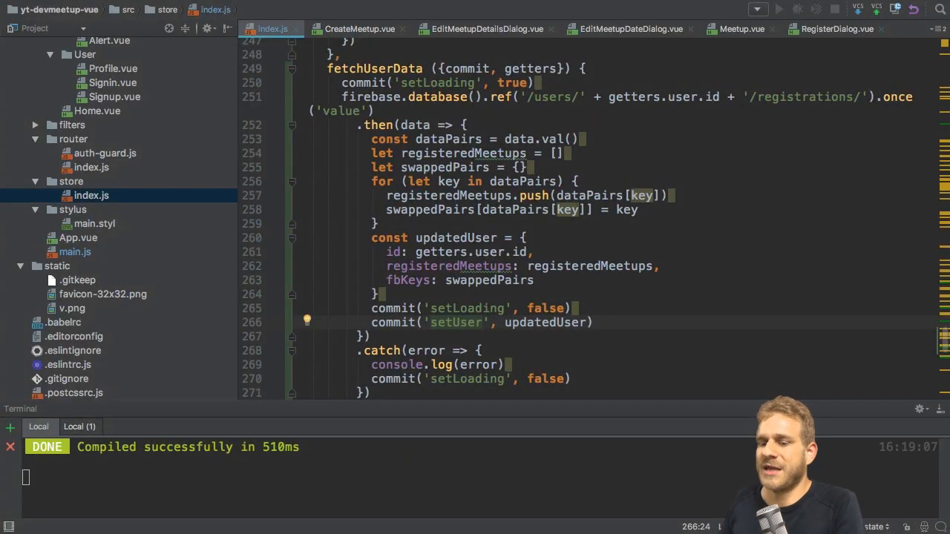
mouse_move(98, 170)
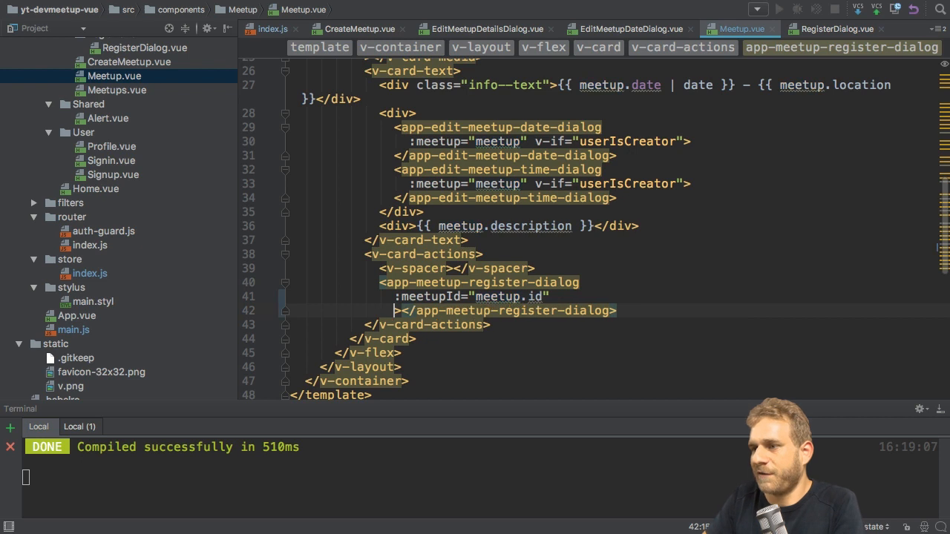
Step: Add v-if="userIsAuthenticated && !userIsCreator" to app-meetup-register-dialog in Meetup.vue
text(v-if="")
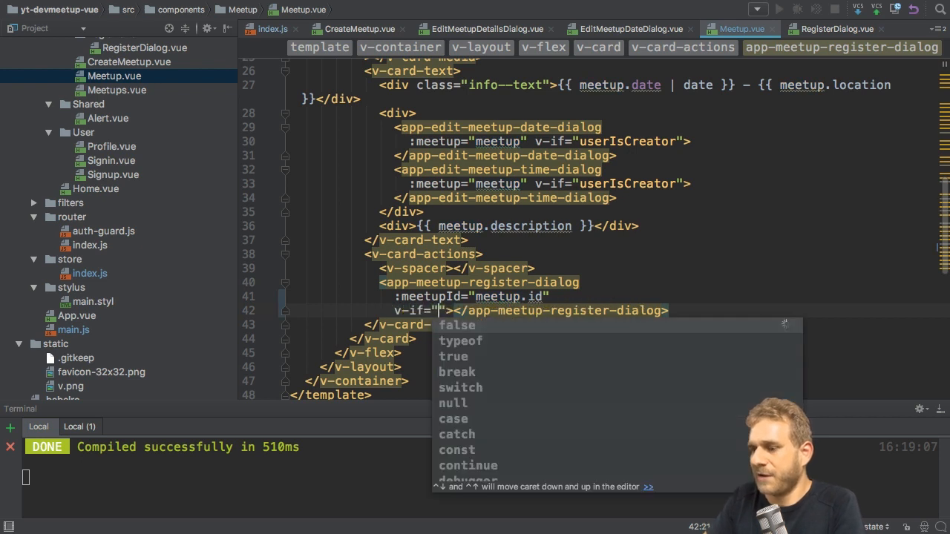
text(userIsAuthenticated)
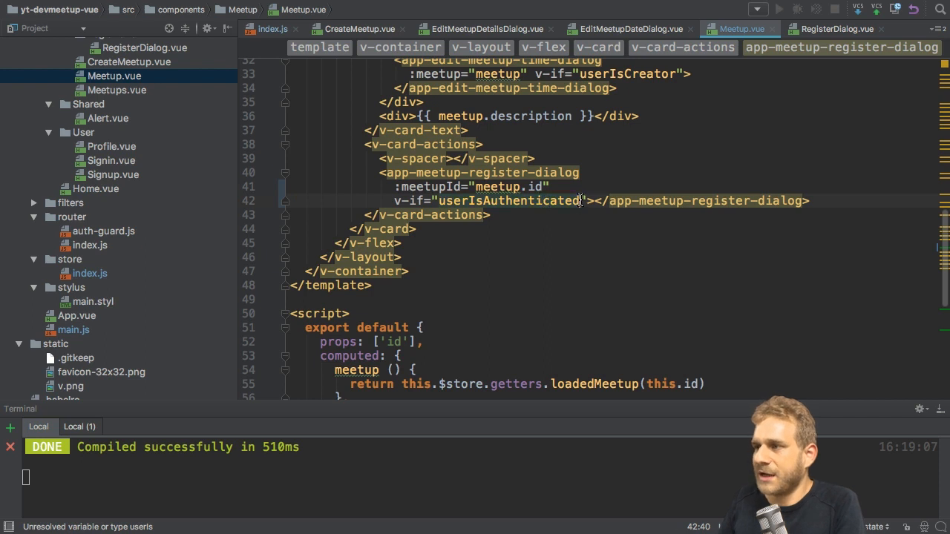
text(&& !)
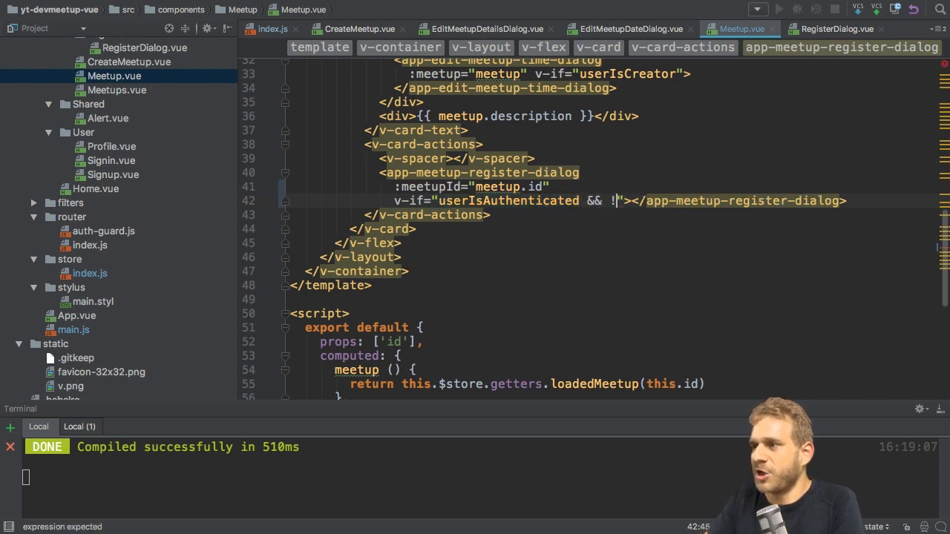
text(user)
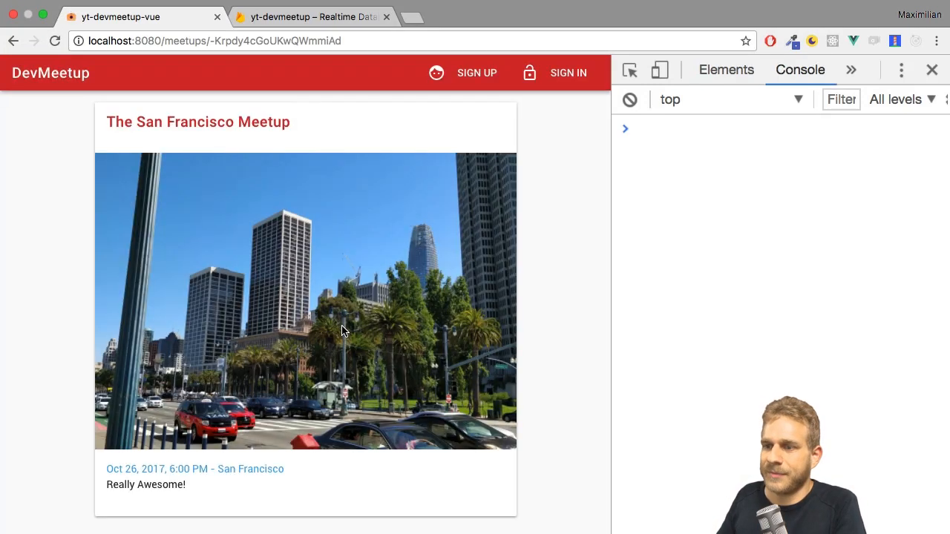
Step: Sign in as the meetup's creator to check registering is hidden, then sign out
click(566, 72)
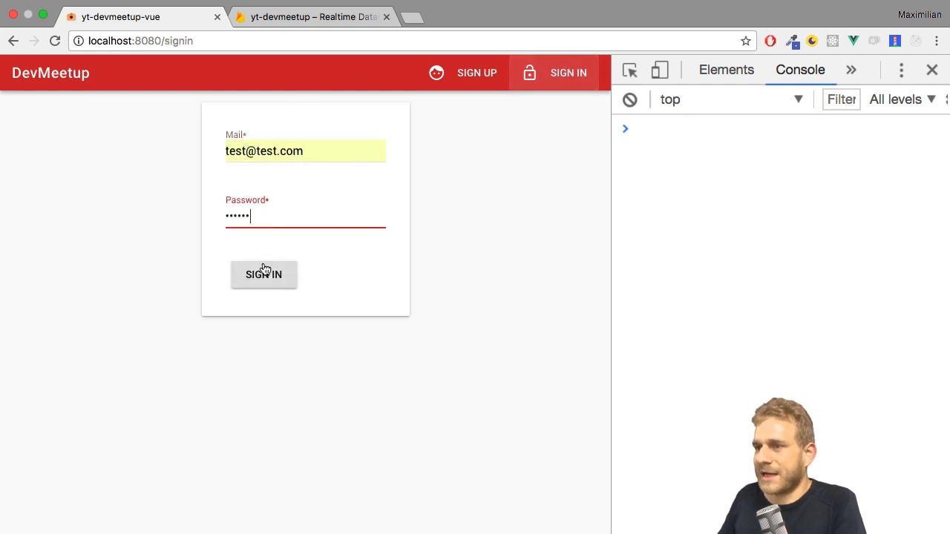
click(264, 274)
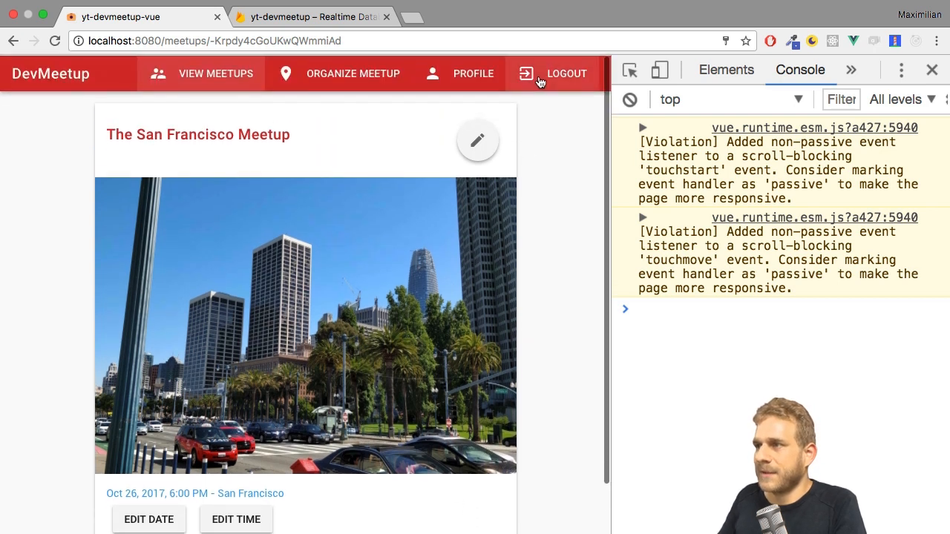
click(571, 73)
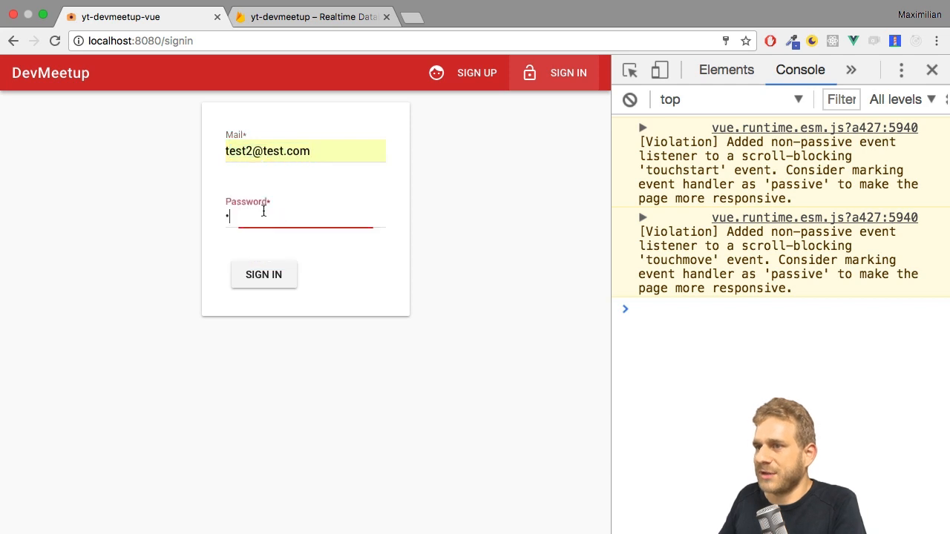
Step: Sign in as test2, check the register prompt, then visit Profile and The San Francisco Meetup
click(264, 275)
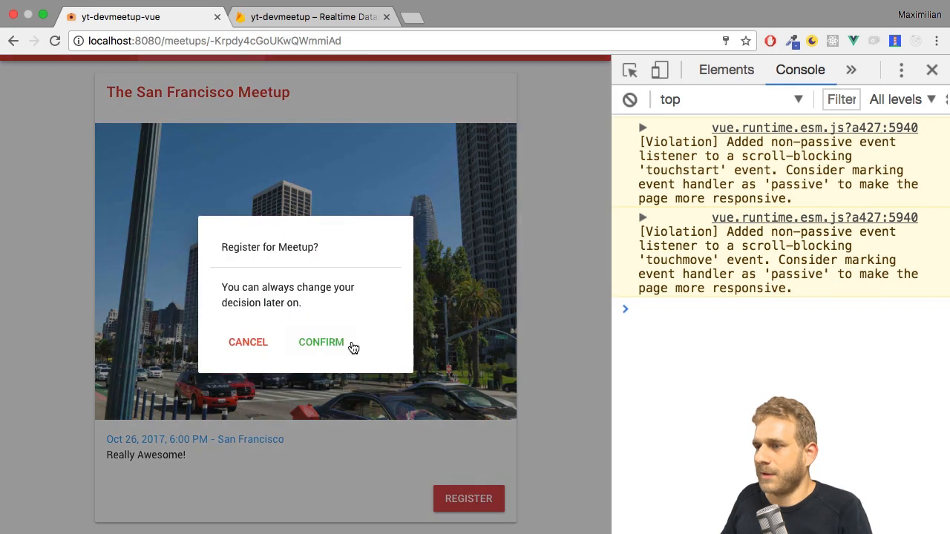
click(321, 342)
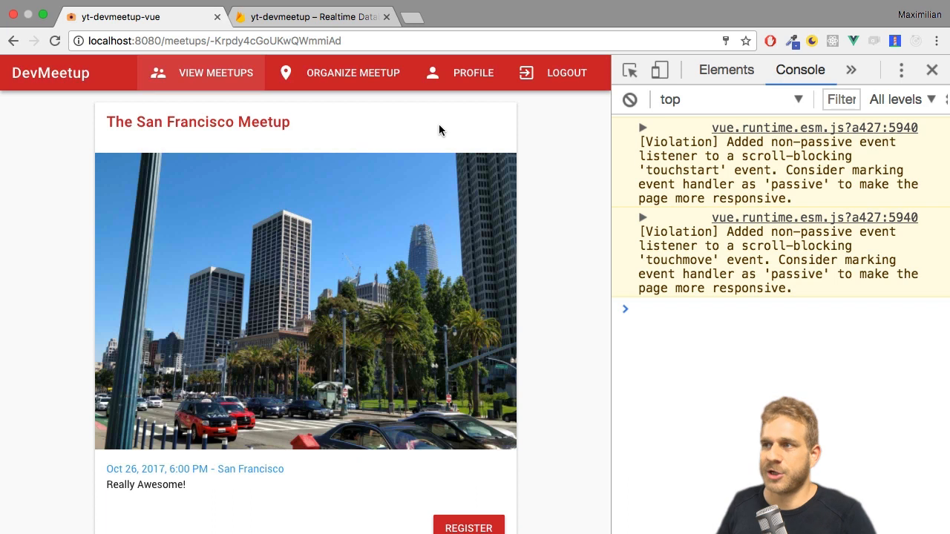
click(473, 73)
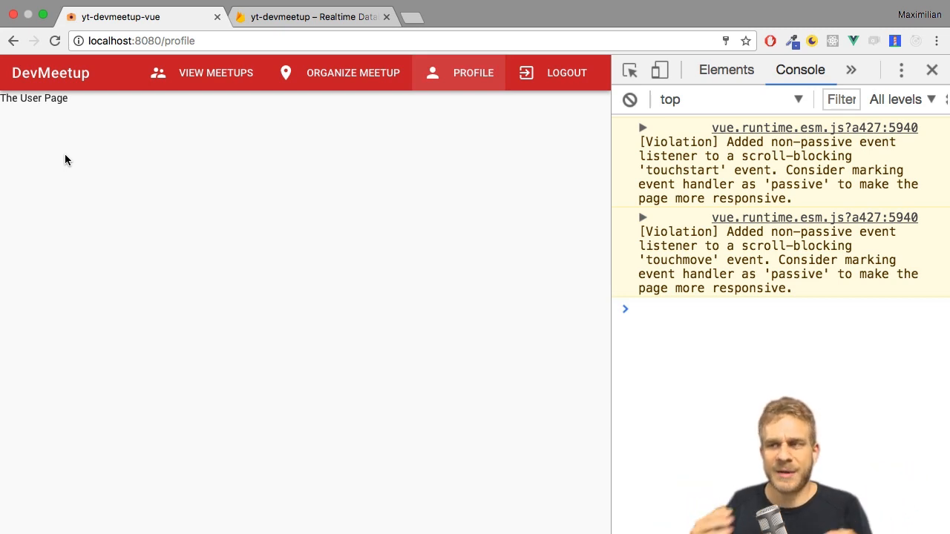
click(216, 73)
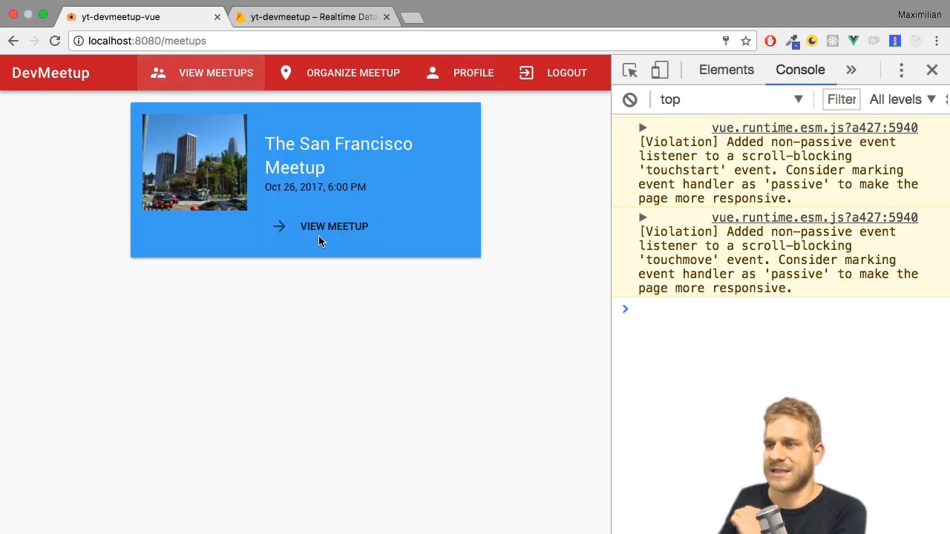
click(333, 226)
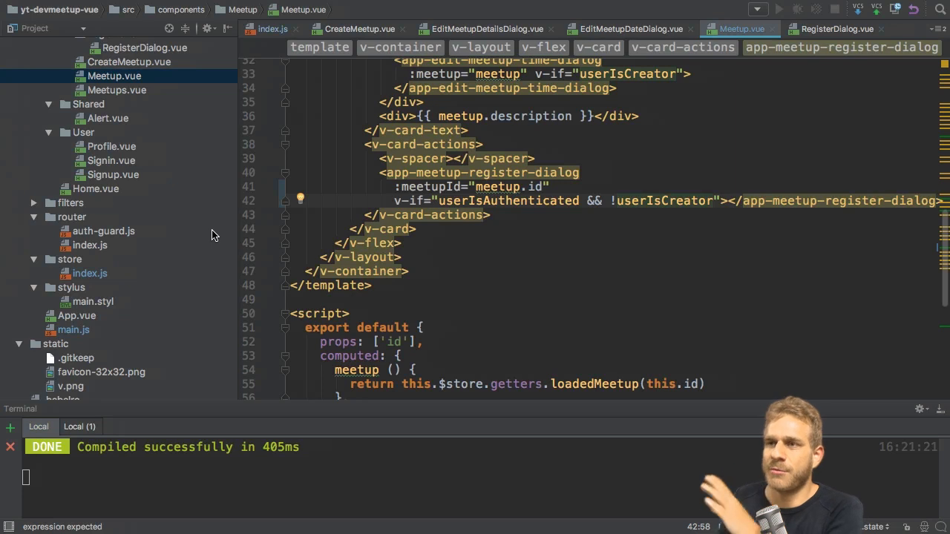
Step: Open store/index.js and scroll through fetchUserData's catch block and the getters
click(270, 28)
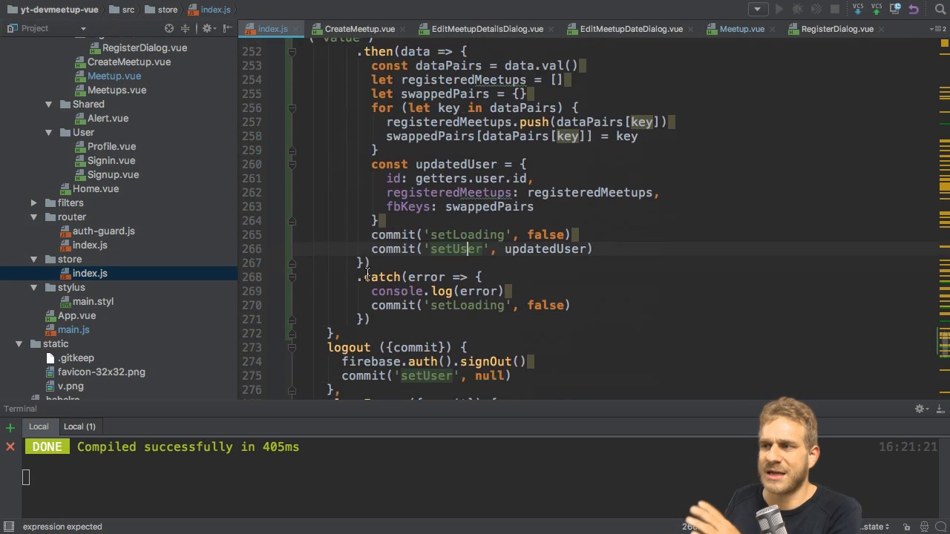
scroll(down, 3)
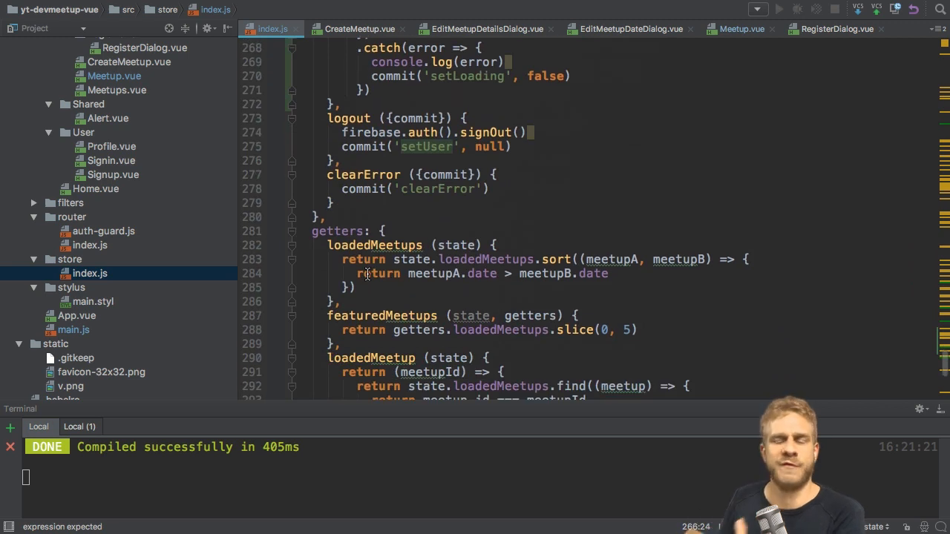
scroll(down, 3)
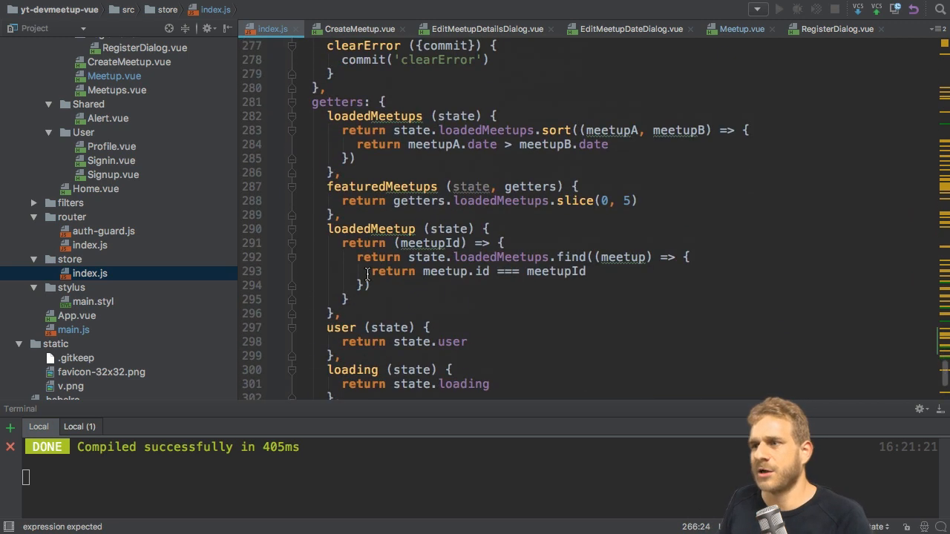